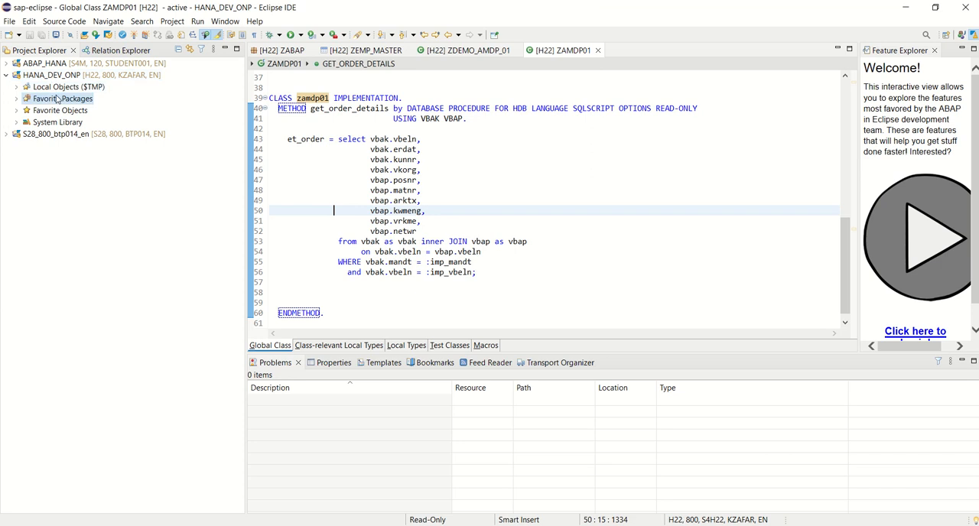
Step: Start a new Other ABAP Repository Object from Favorite Packages and filter the list to 'program'
{"action": "right_click", "coordinate": [61, 98]}
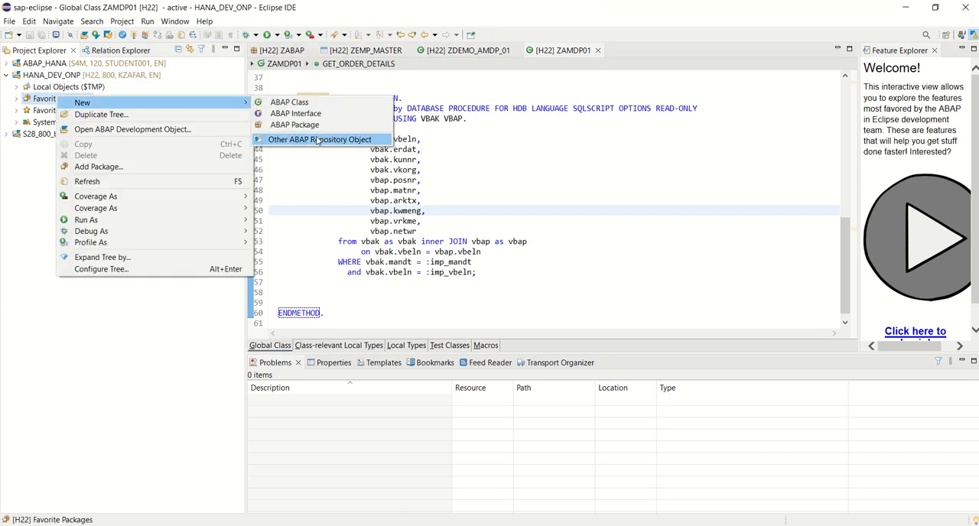
{"action": "left_click", "coordinate": [320, 140]}
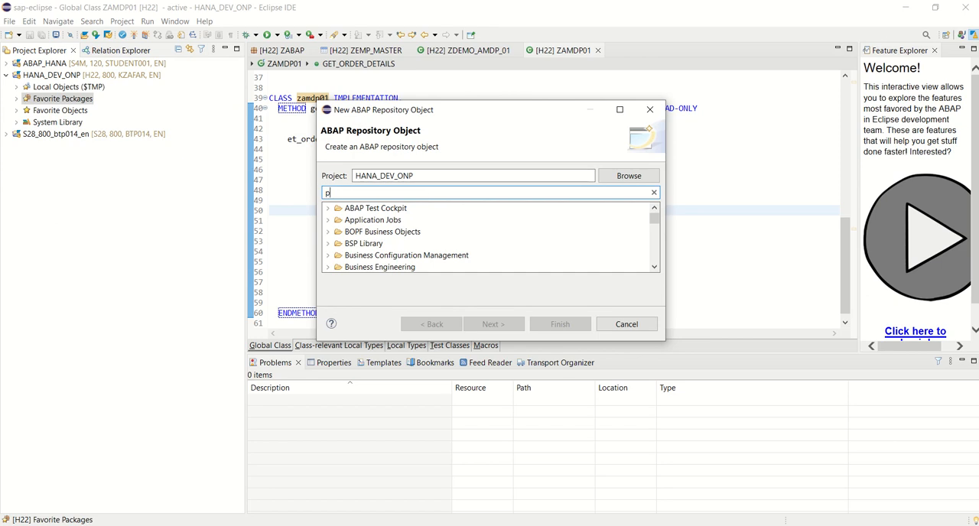
{"action": "type", "text": "rogram"}
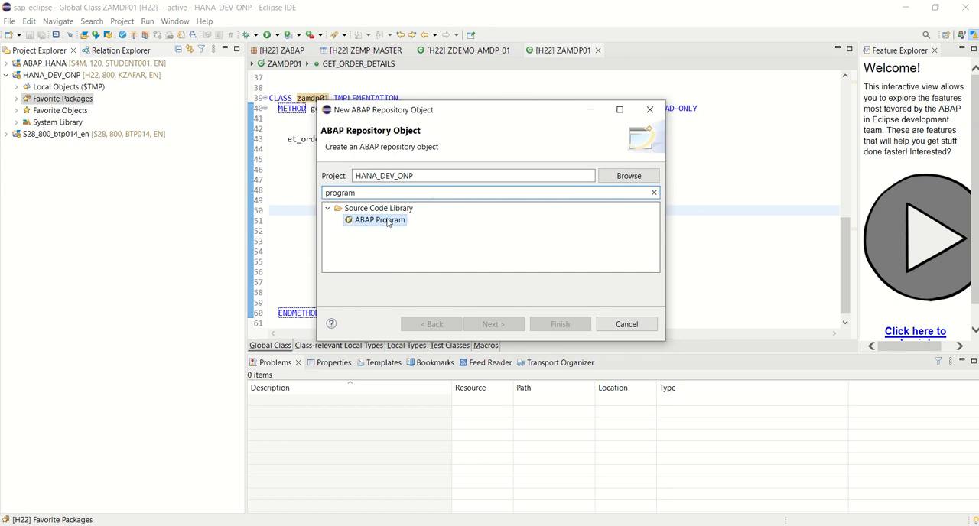
Step: Create ABAP Program ZPRG_DEMO_AMDP02 with description 'Demo program to consume AMDP'
{"action": "double_click", "coordinate": [380, 220]}
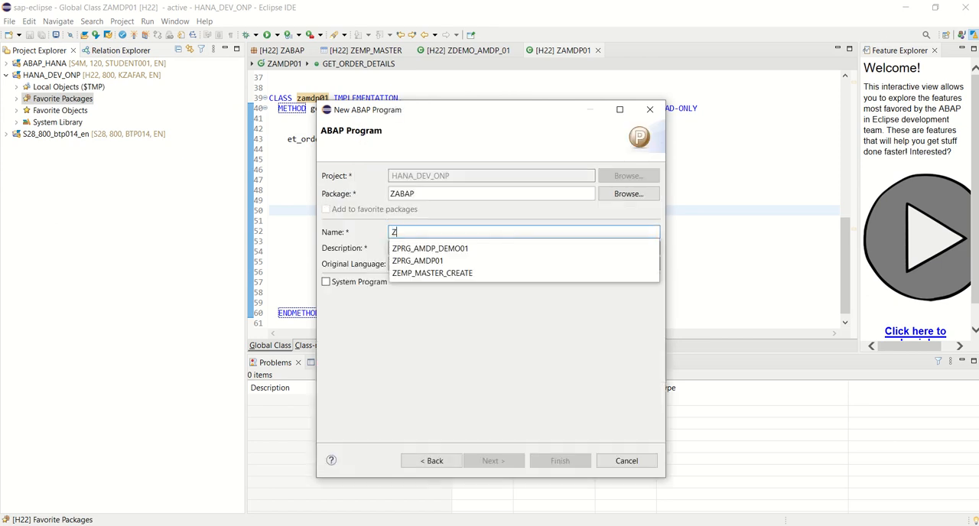
{"action": "type", "text": "DEMO_AMD"}
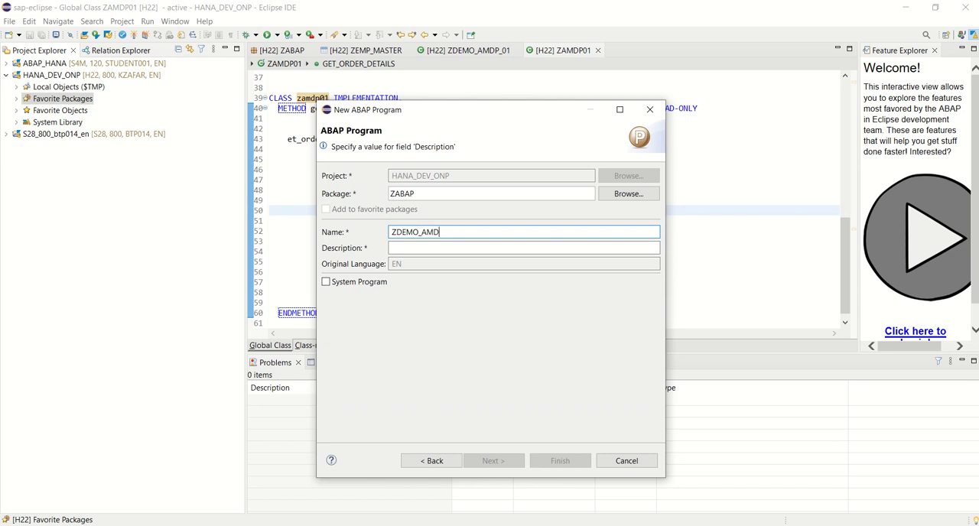
{"action": "type", "text": "01"}
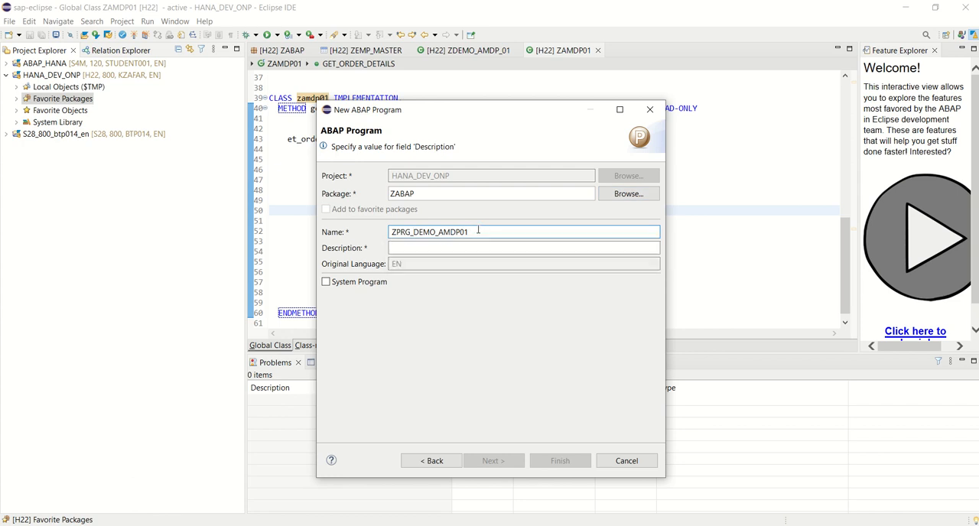
{"action": "key", "text": "Backspace"}
{"action": "type", "text": "2"}
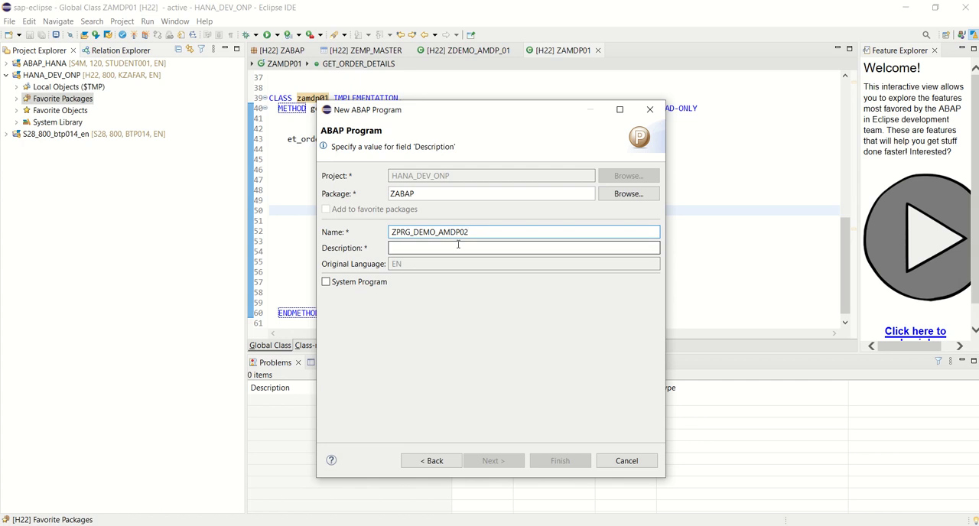
{"action": "type", "text": "Demo"}
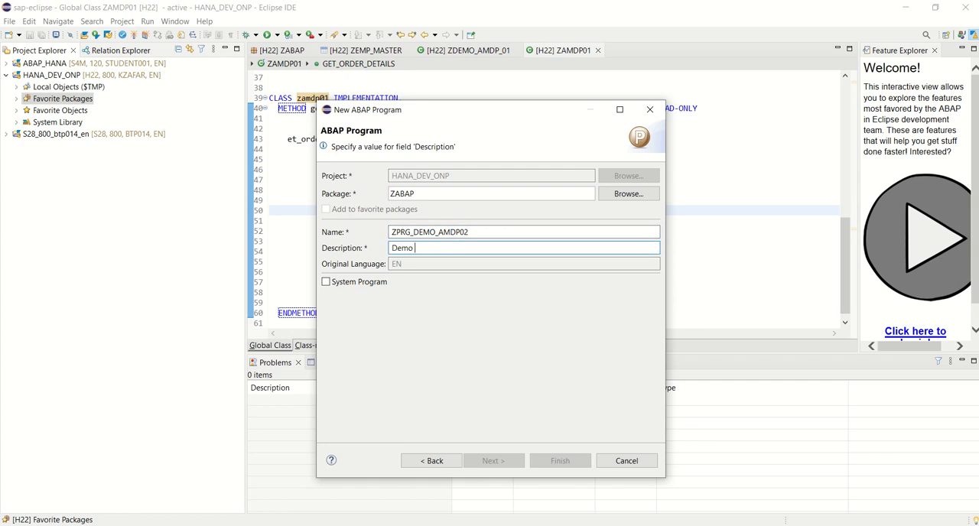
{"action": "type", "text": "program to co"}
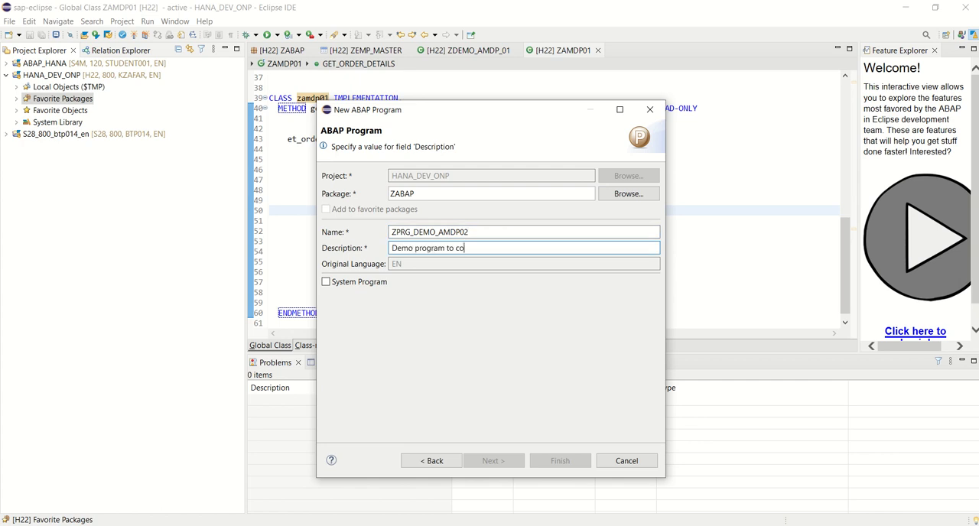
{"action": "type", "text": "nsume AMDP"}
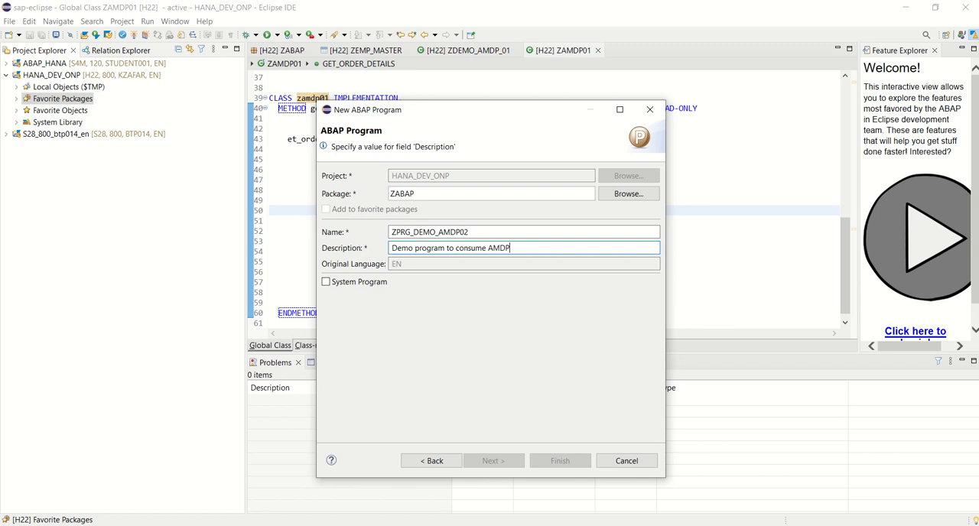
Step: Assign a transport request and finish creating the program in package ZABAP
{"action": "left_click", "coordinate": [493, 461]}
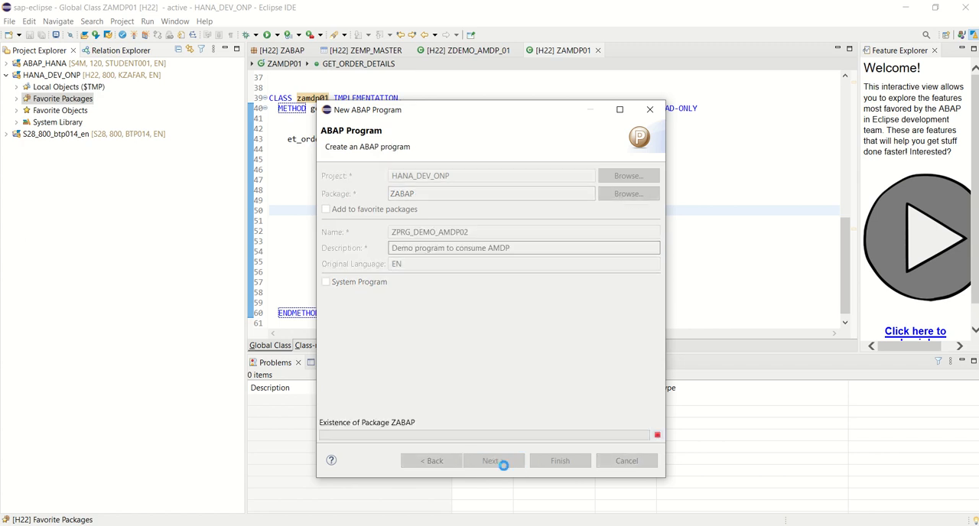
{"action": "left_click", "coordinate": [493, 461]}
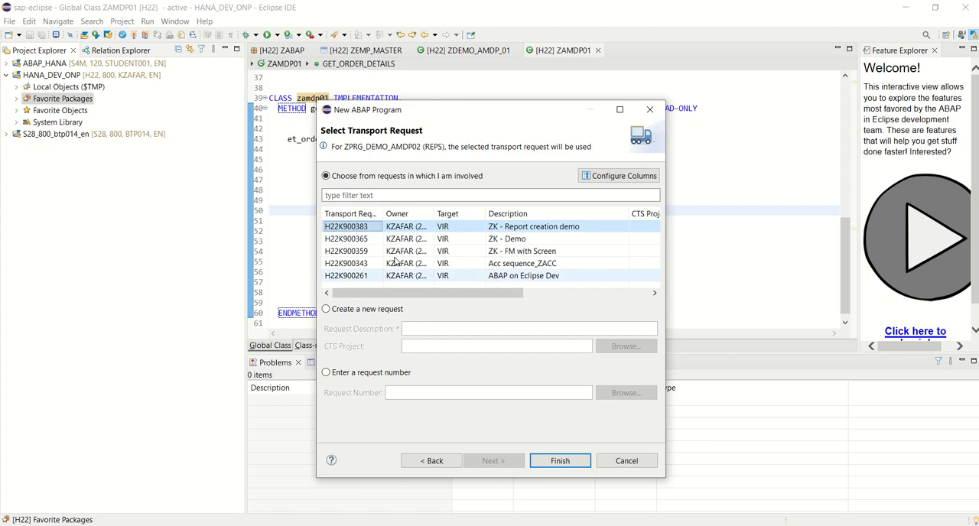
{"action": "left_click", "coordinate": [560, 461]}
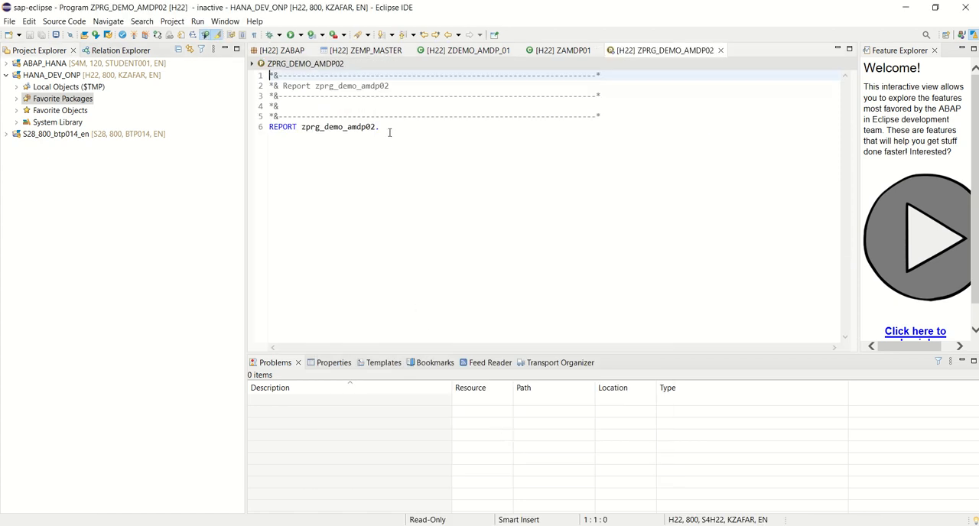
Step: Declare PARAMETERS p_vbeln TYPE vbak-vbeln with START-OF-SELECTION and END-OF-SELECTION events
{"action": "type", "text": "pa"}
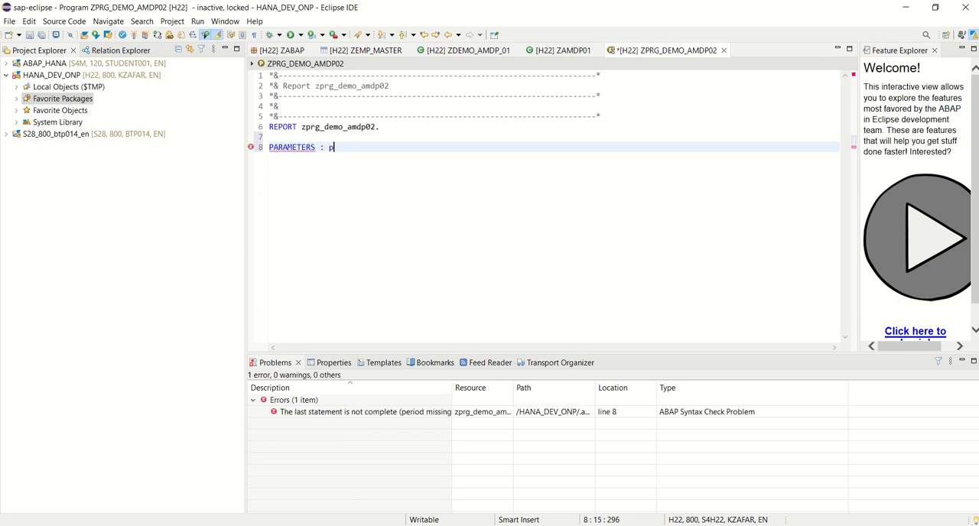
{"action": "type", "text": "_vbeln"}
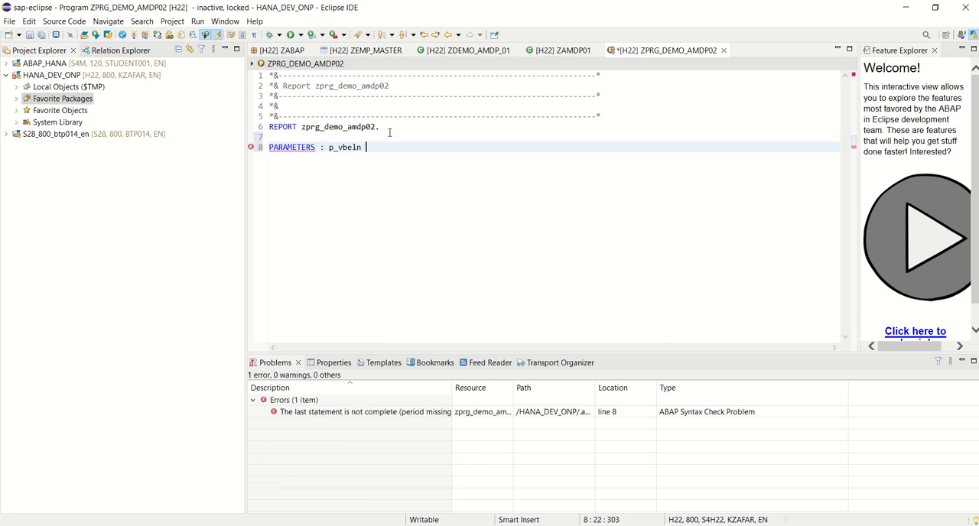
{"action": "type", "text": "type vbak-"}
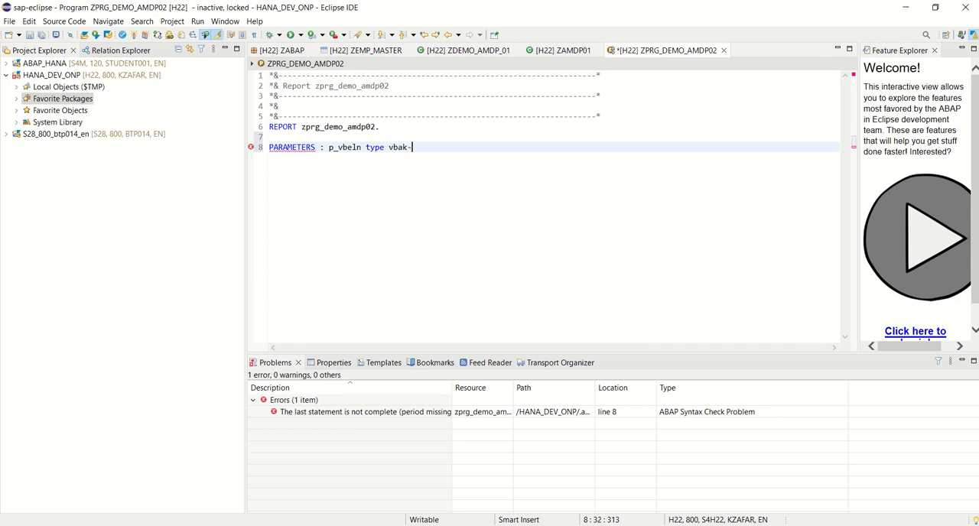
{"action": "type", "text": "vbeln."}
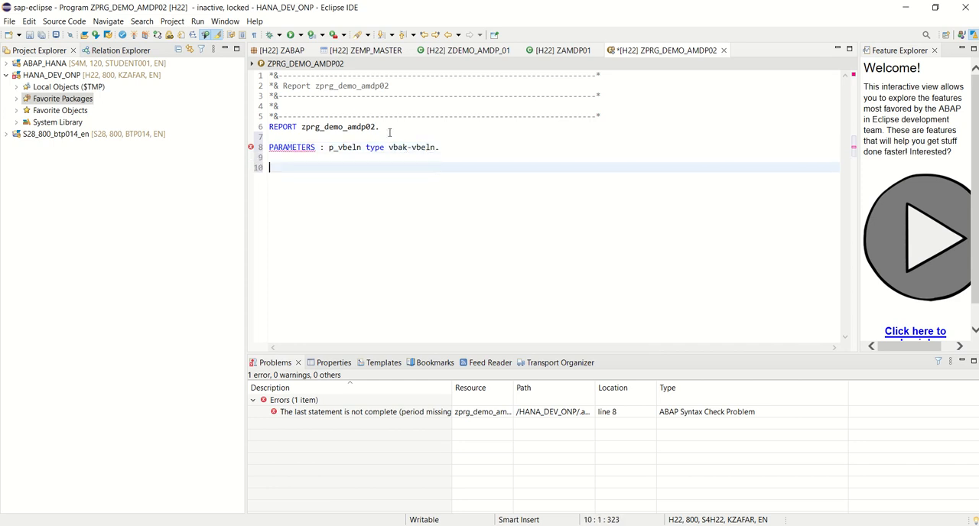
{"action": "type", "text": "START-OF-SELECTION"}
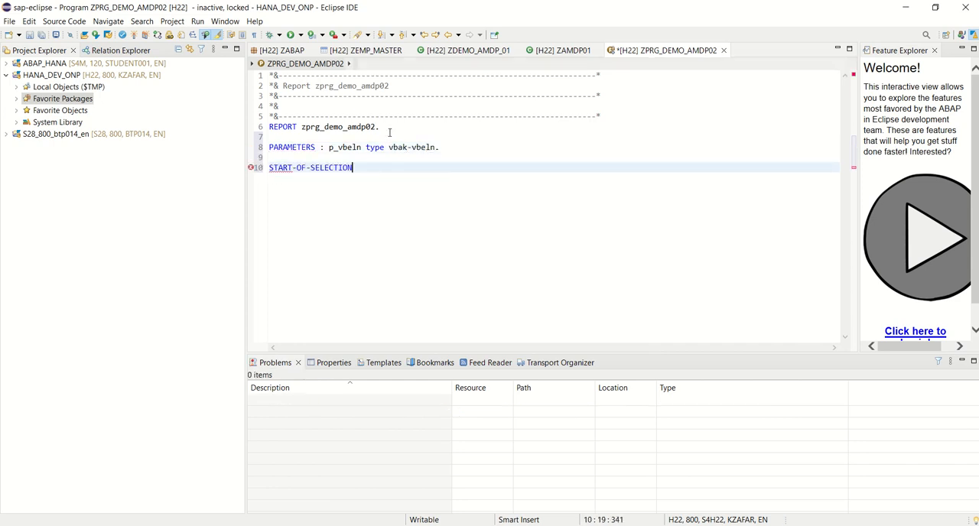
{"action": "type", "text": "end-of-SELECTION."}
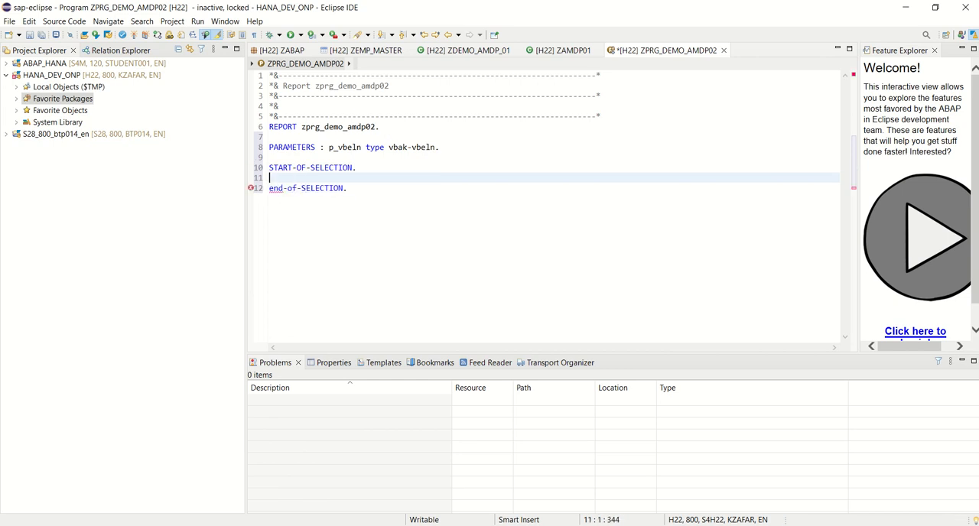
Step: Add PERFORM call_amdp and an empty FORM call_amdp ... ENDFORM subroutine
{"action": "type", "text": "p"}
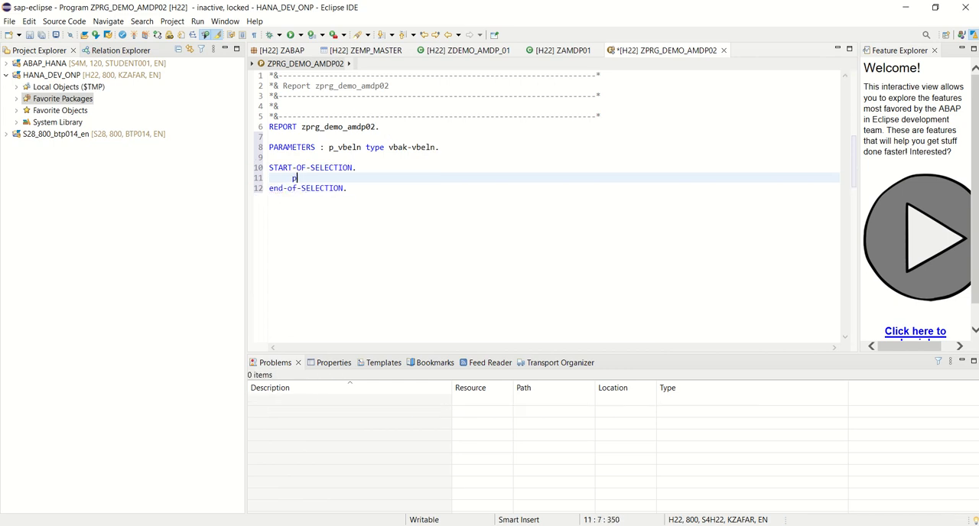
{"action": "type", "text": "erform call_"}
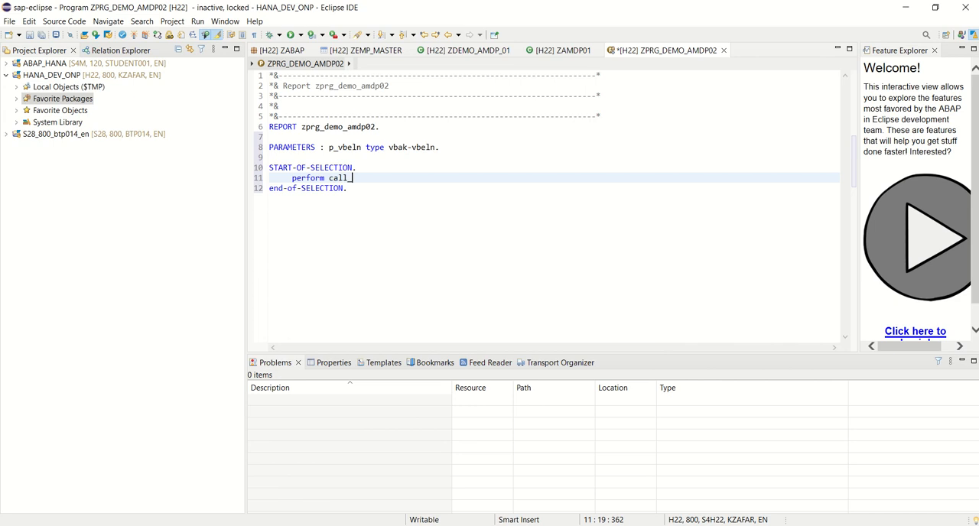
{"action": "type", "text": "amdp."}
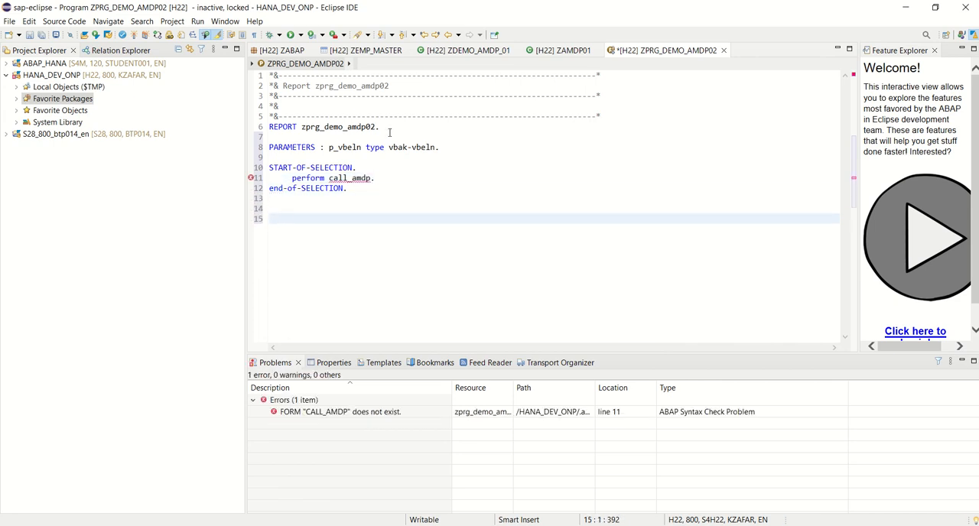
{"action": "type", "text": "form call_amdp."}
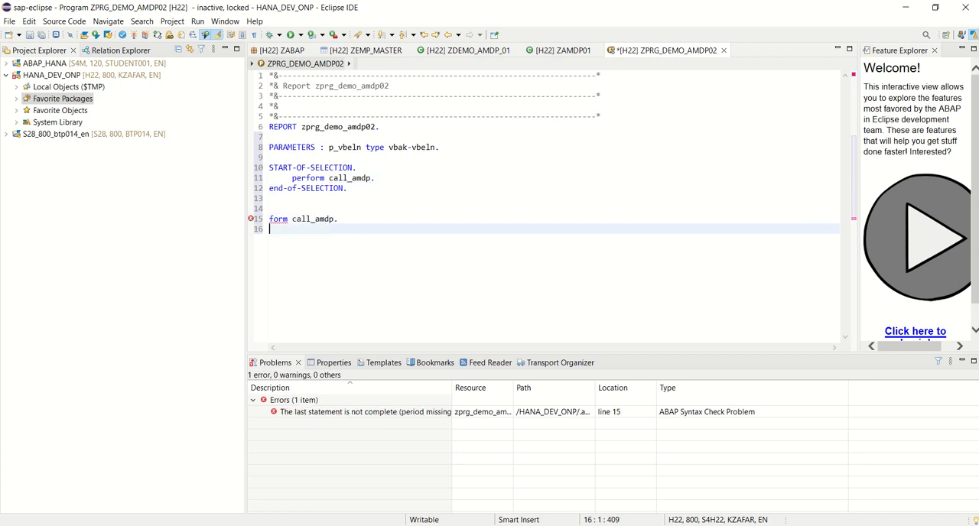
{"action": "type", "text": "endofr,"}
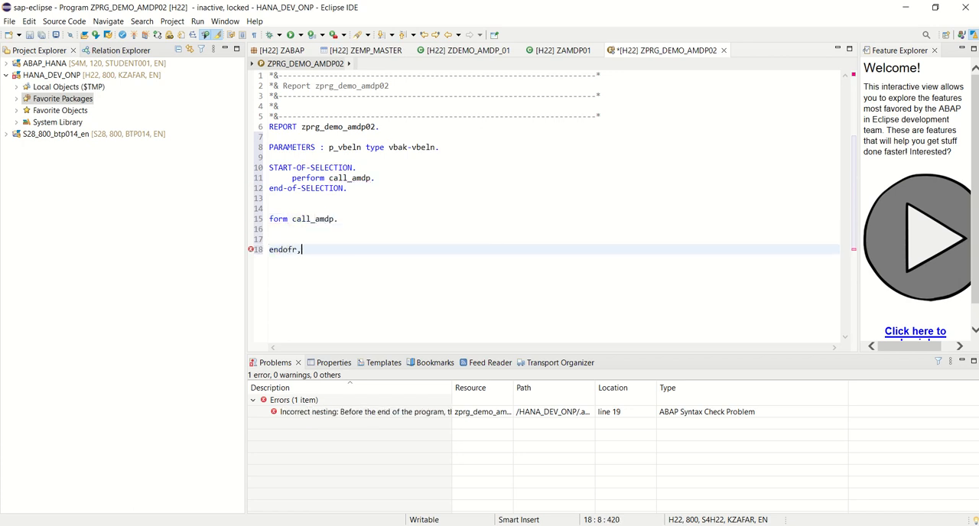
{"action": "key", "text": "BackSpace"}
{"action": "type", "text": "form."}
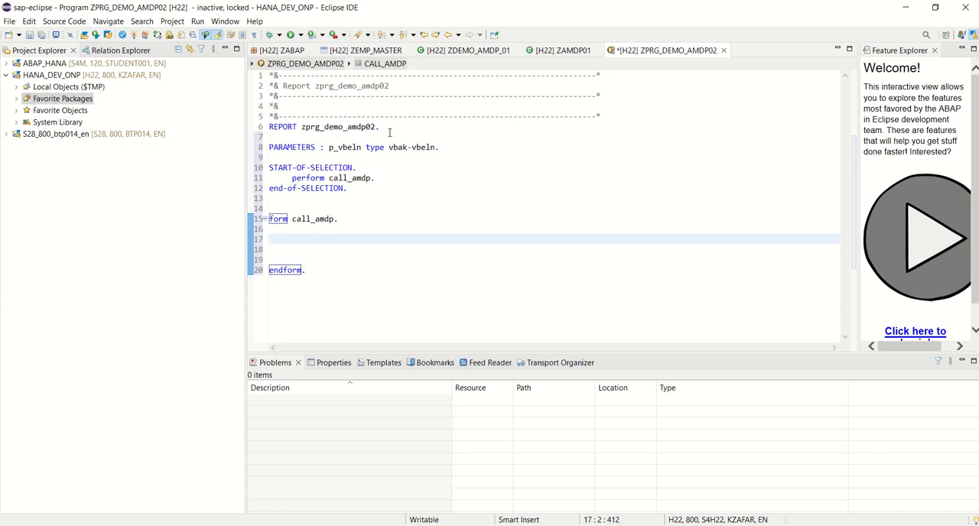
Step: Inside call_amdp write data(lr_new) = new zamdp01( ). to instantiate the AMDP class
{"action": "left_click", "coordinate": [274, 238]}
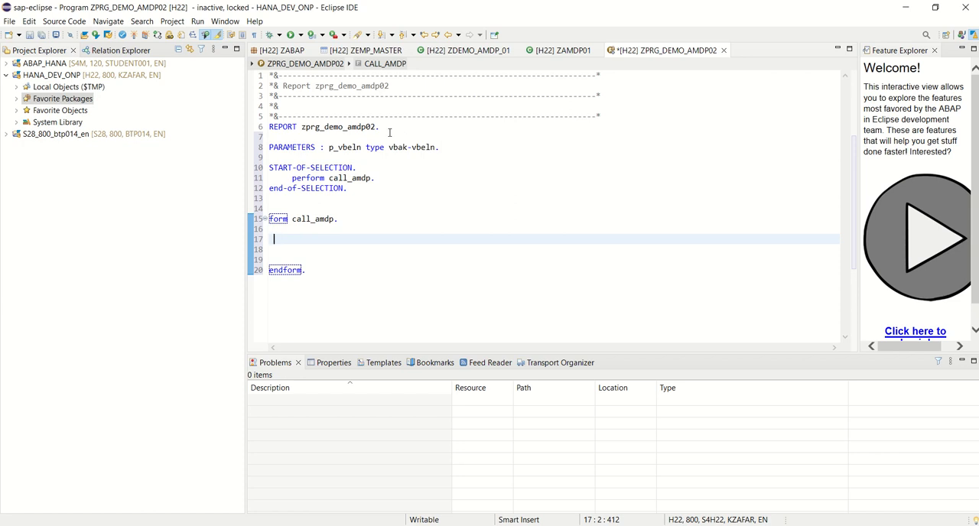
{"action": "type", "text": "d"}
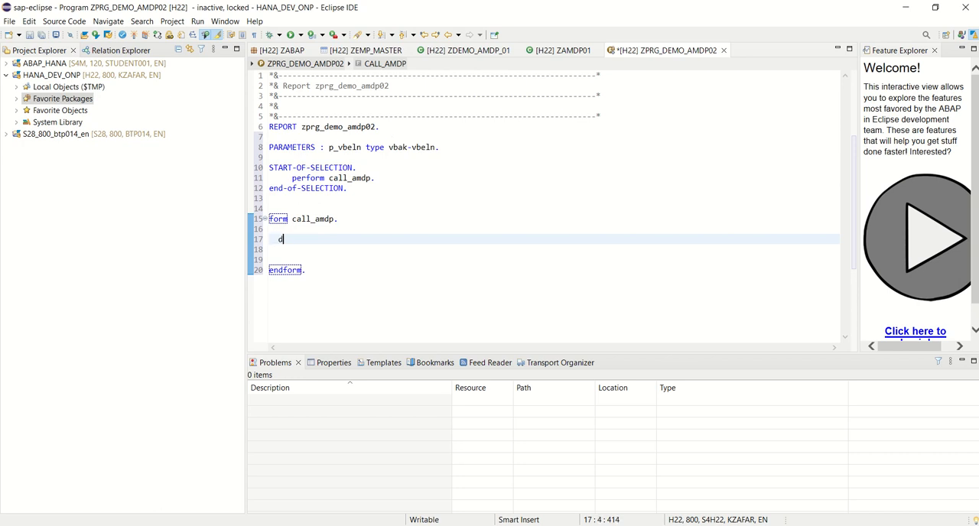
{"action": "type", "text": "ata()"}
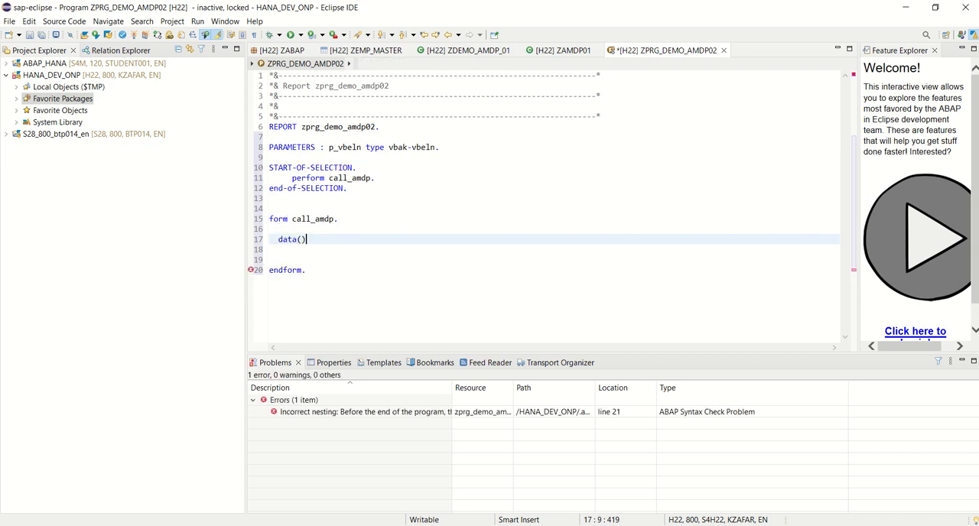
{"action": "type", "text": "lr_new"}
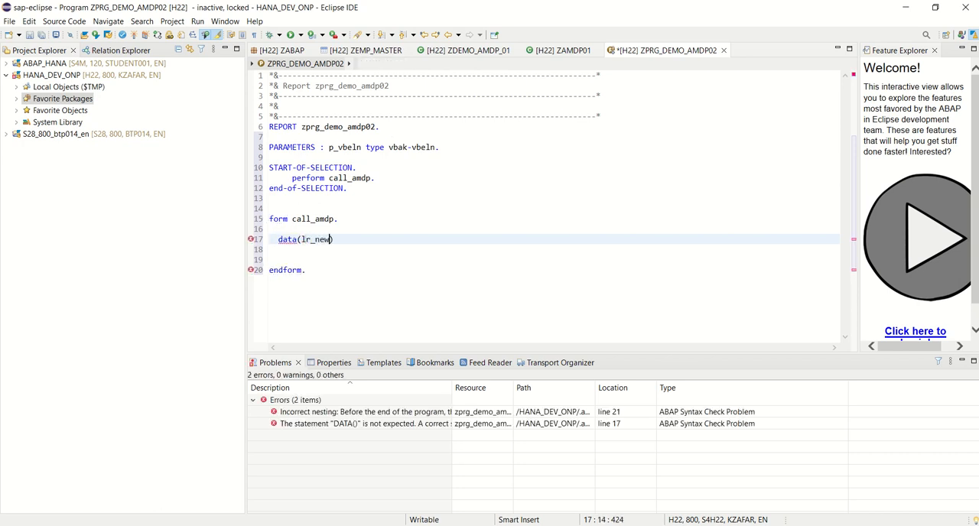
{"action": "type", "text": ")"}
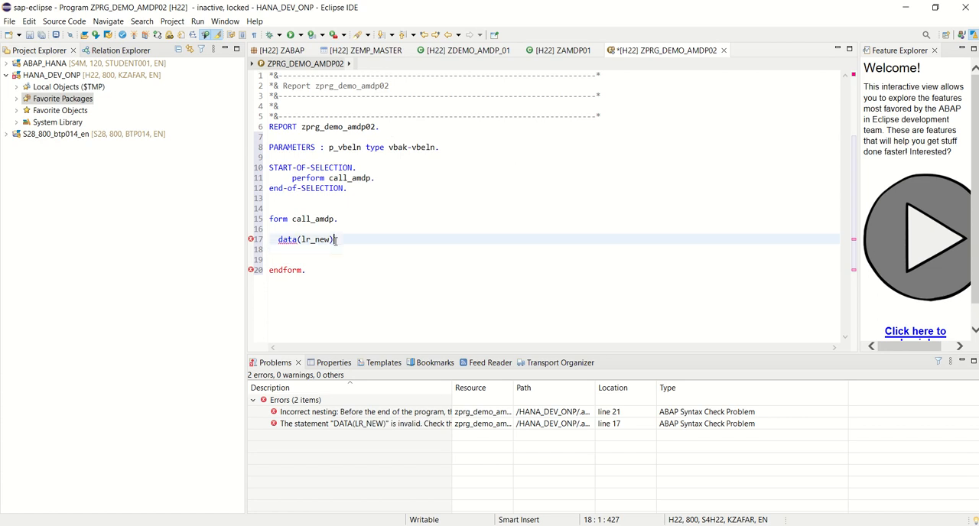
{"action": "type", "text": "= new z"}
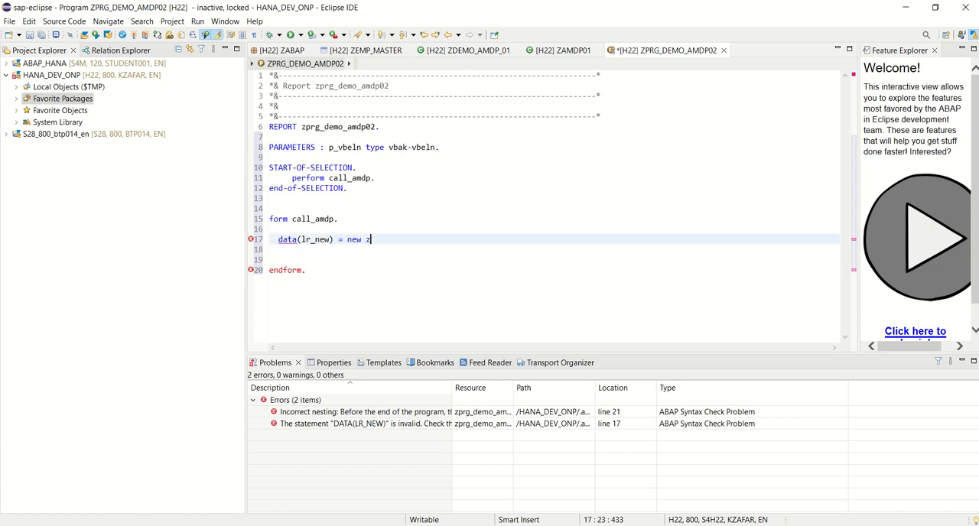
{"action": "type", "text": "amdp01( )"}
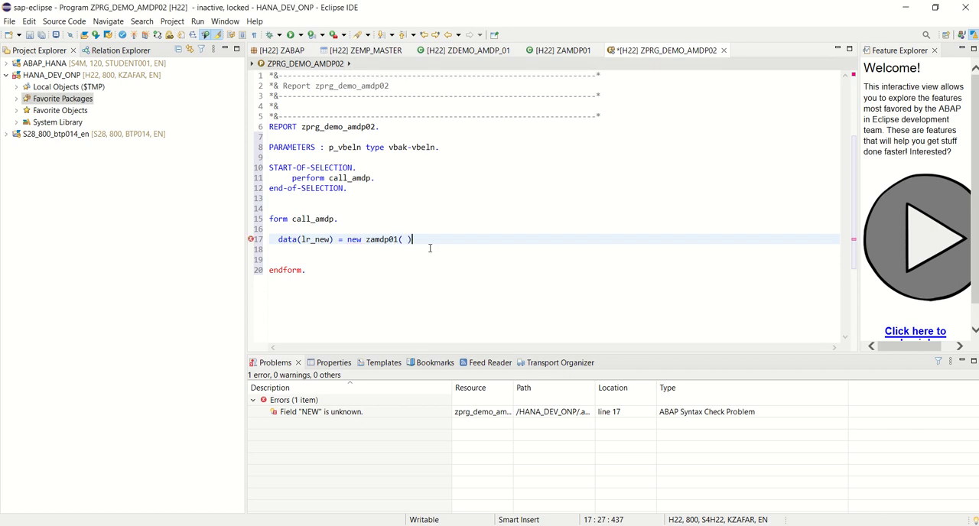
{"action": "type", "text": "."}
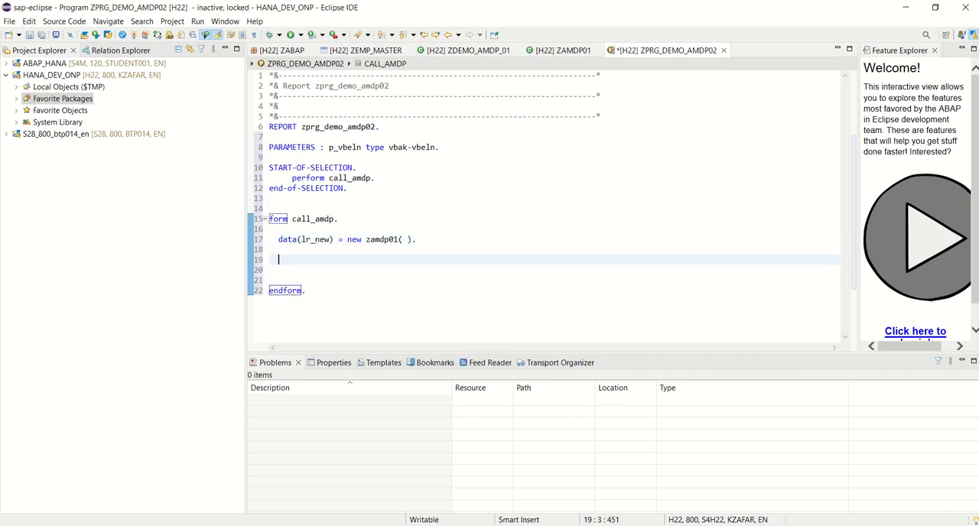
Step: Call lr_new->get_order_details exporting imp_mandt = sy-mandt and imp_vbeln = p_vbeln
{"action": "type", "text": "lr_new"}
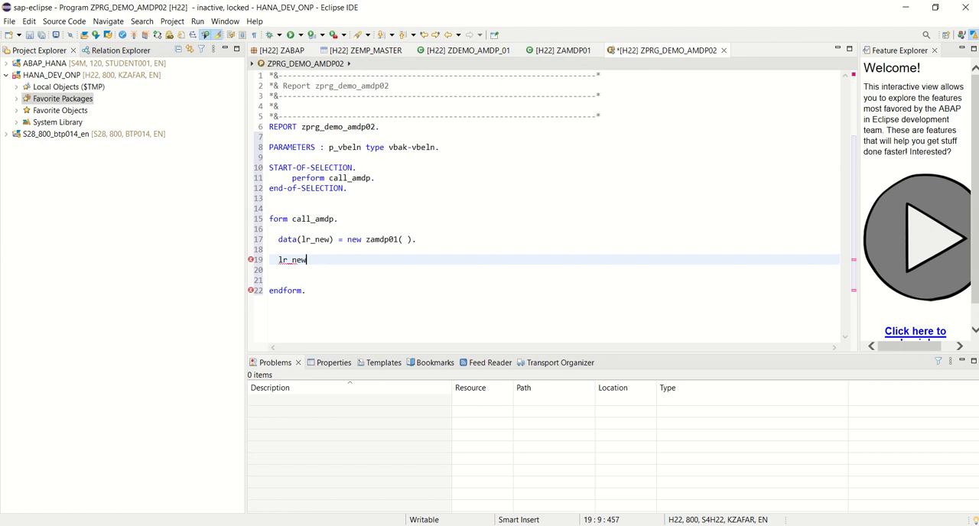
{"action": "type", "text": "->get_order_details("}
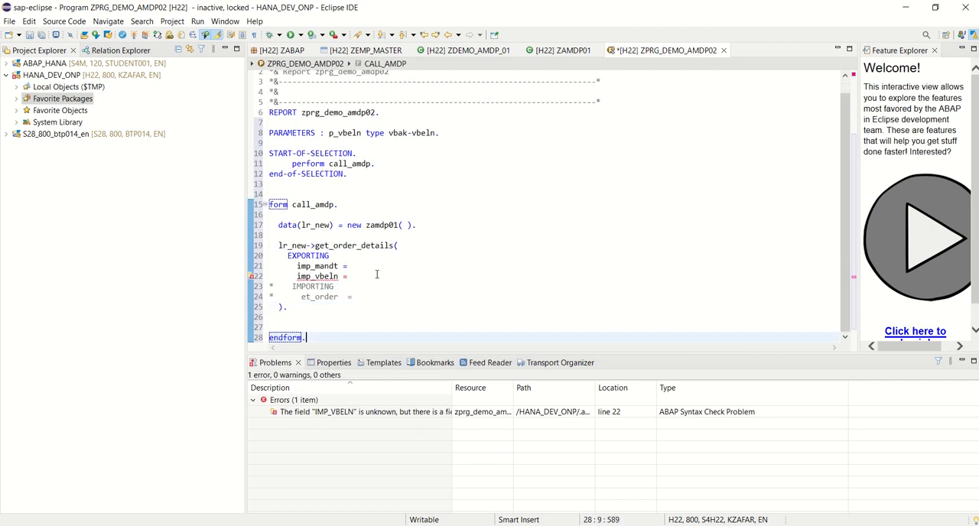
{"action": "left_click", "coordinate": [370, 266]}
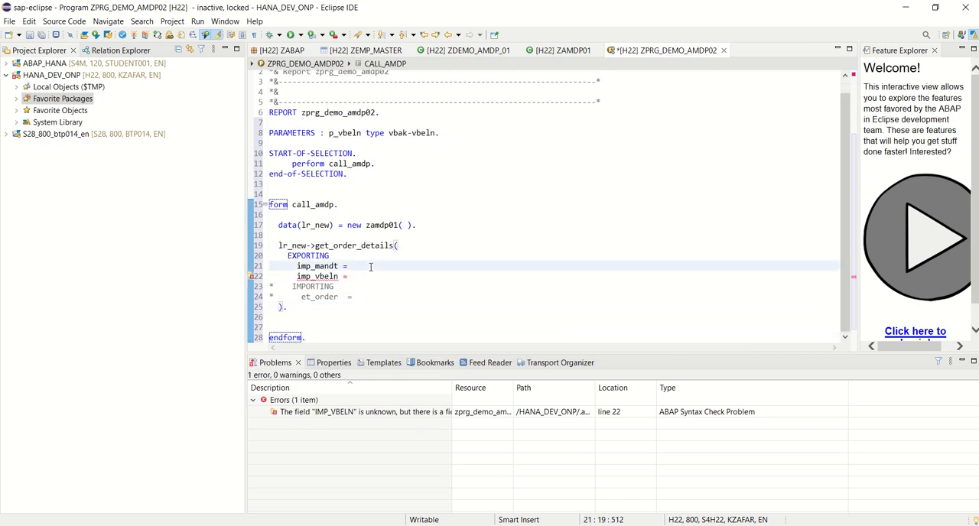
{"action": "type", "text": "sy-mandt"}
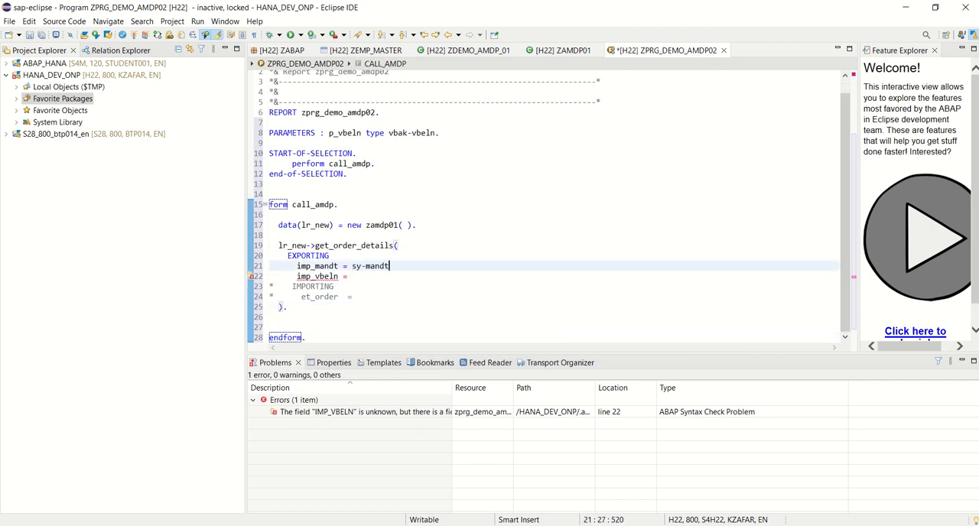
{"action": "type", "text": "s"}
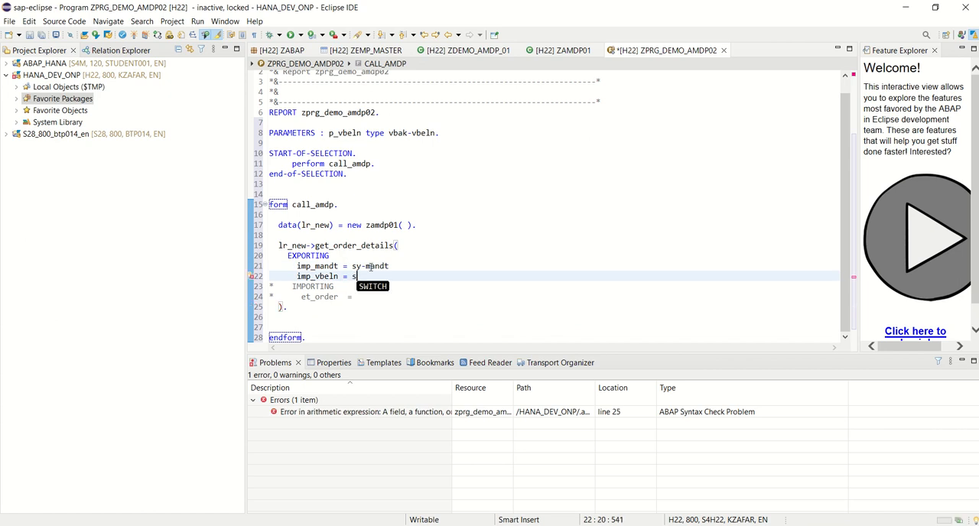
{"action": "type", "text": "p_v"}
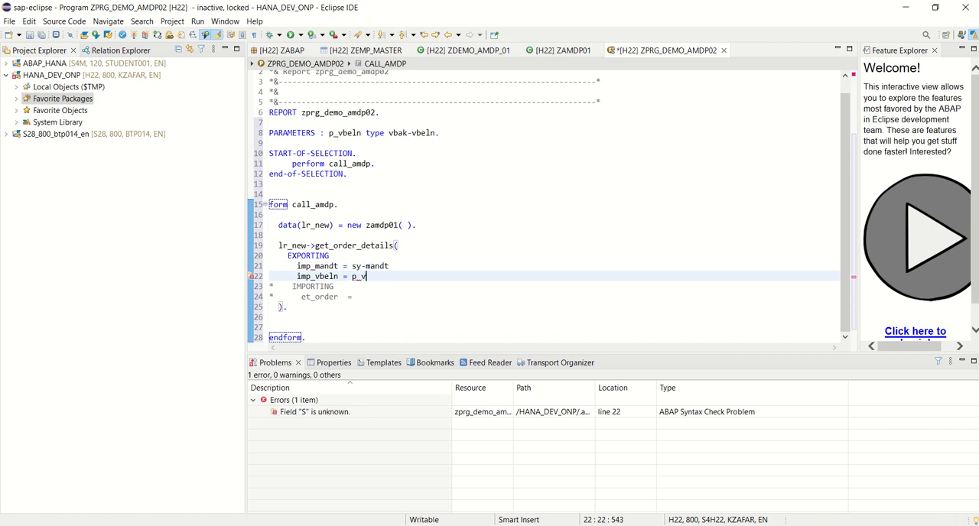
{"action": "type", "text": "beln"}
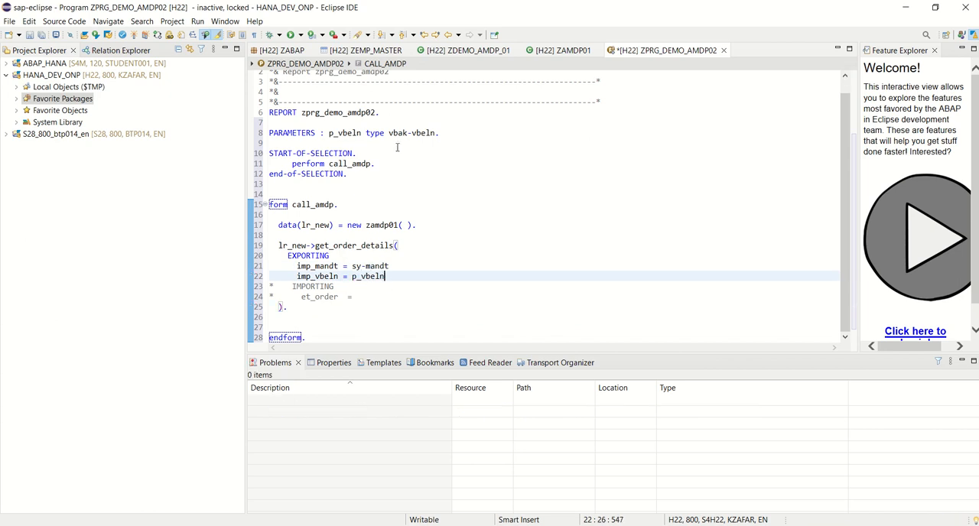
Step: Uncomment the IMPORTING part to return et_order into data(gt_order)
{"action": "left_click", "coordinate": [333, 286]}
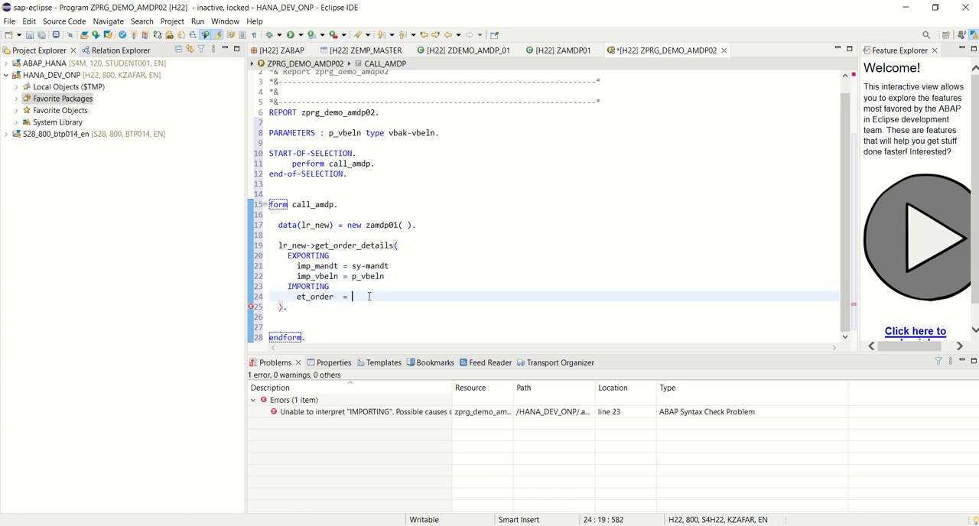
{"action": "type", "text": "data"}
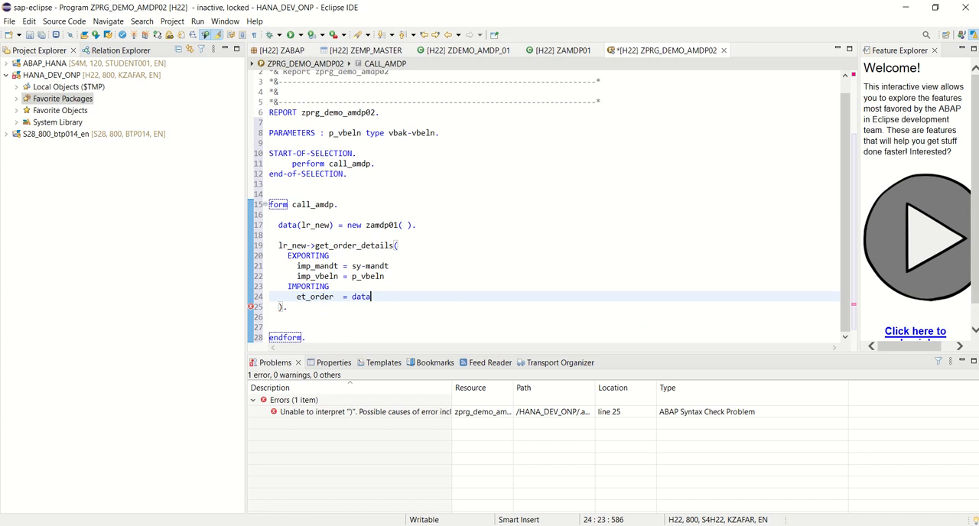
{"action": "type", "text": "(gt_order"}
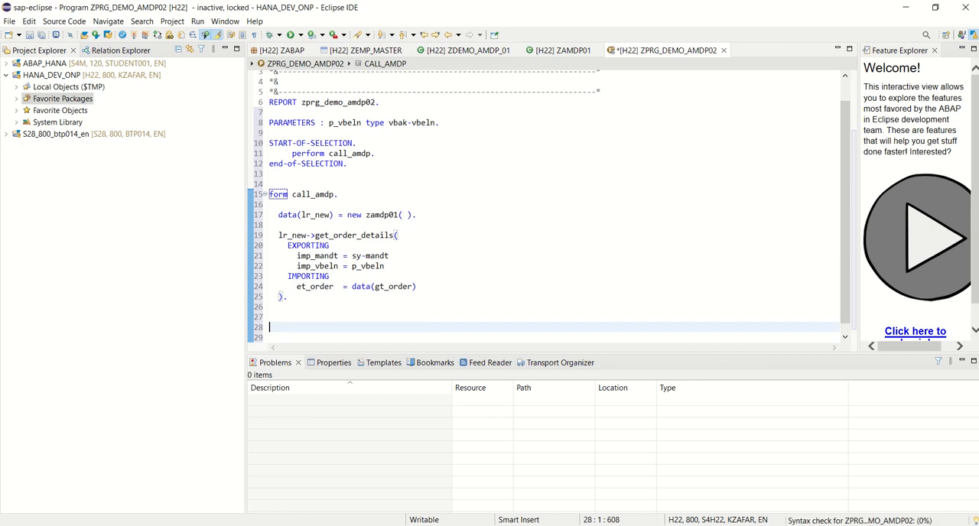
{"action": "left_click", "coordinate": [325, 317]}
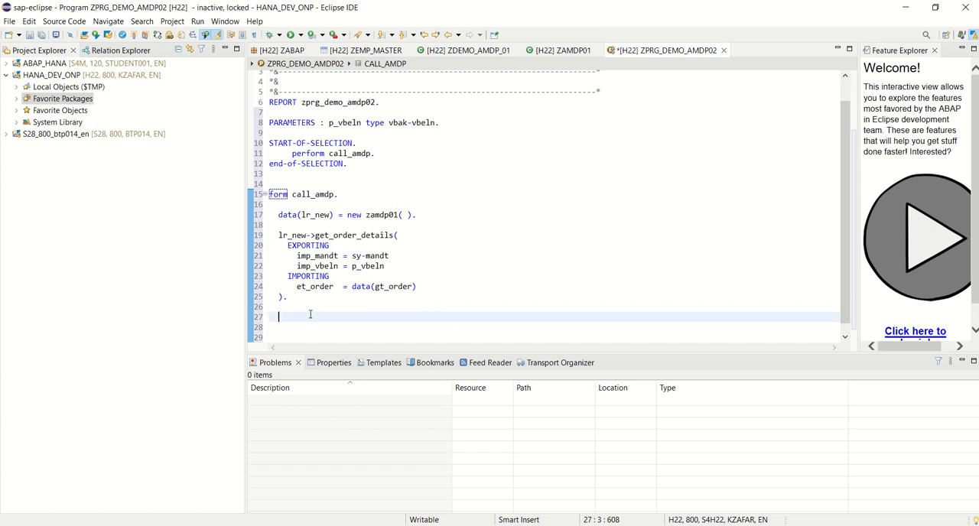
Step: Add a TRY ... CATCH cx_root ... ENDTRY block below the method call
{"action": "type", "text": "try."}
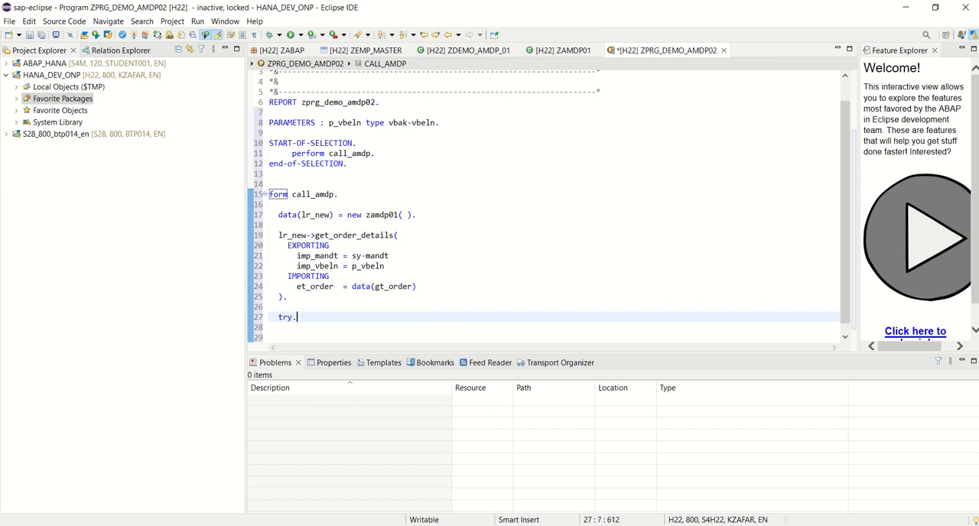
{"action": "type", "text": "CATCH"}
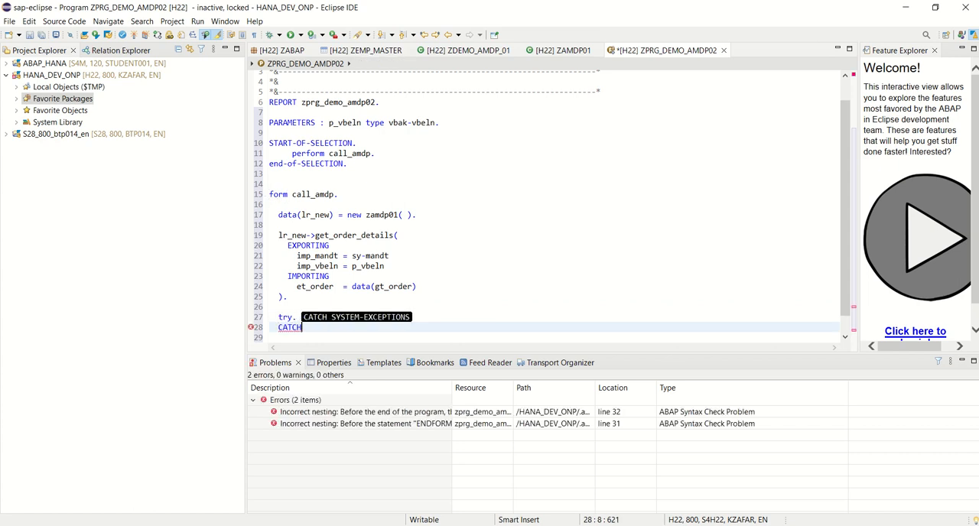
{"action": "type", "text": "."}
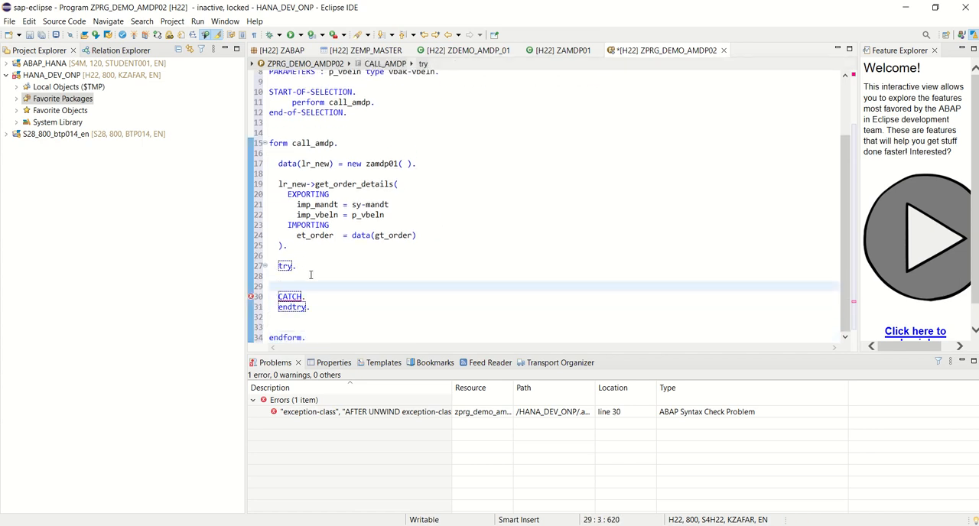
{"action": "key", "text": "Backspace"}
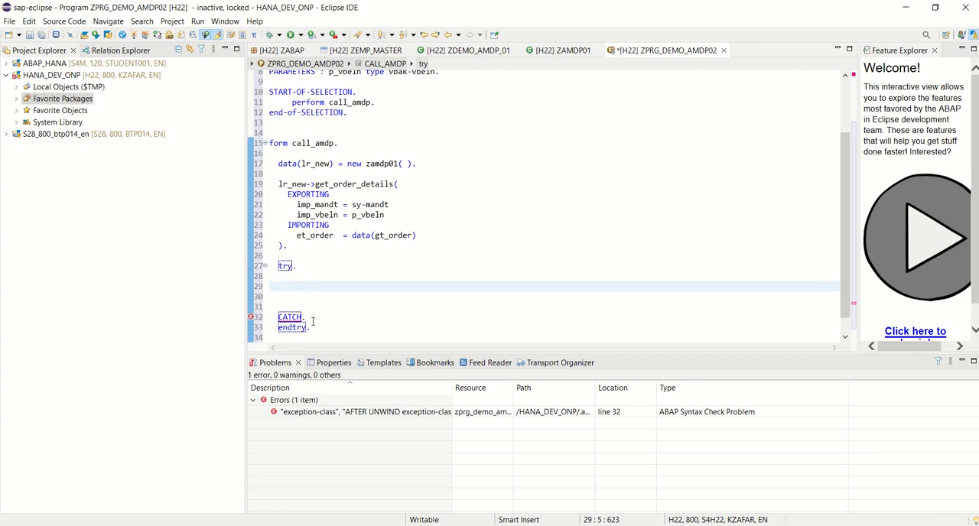
{"action": "type", "text": "cx_root"}
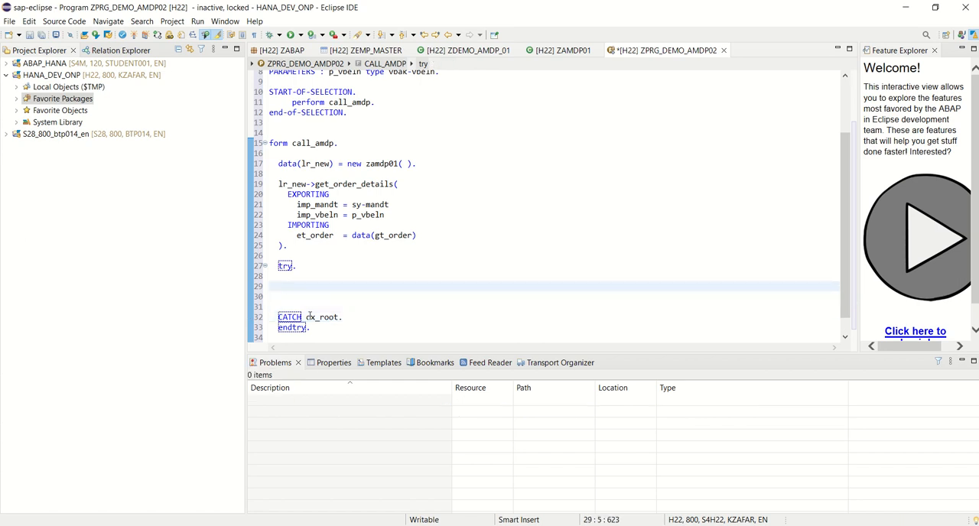
Step: Write CALL METHOD cl_salv_table=>factory inside the TRY block
{"action": "type", "text": "c"}
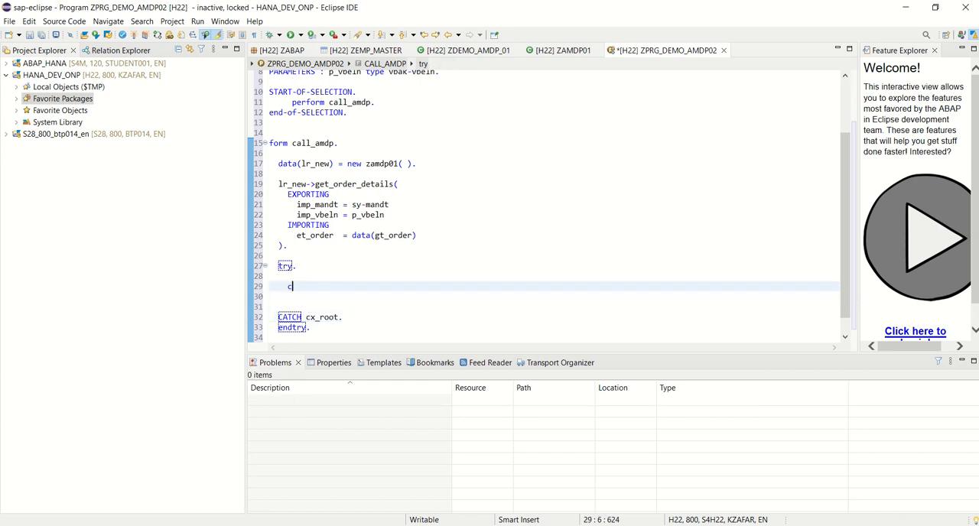
{"action": "type", "text": "call METHOD"}
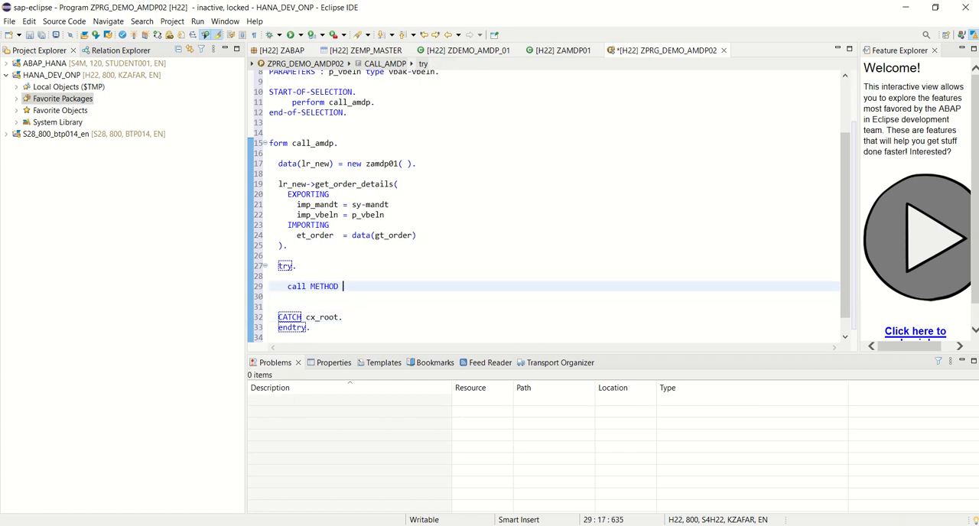
{"action": "type", "text": "cl_salv"}
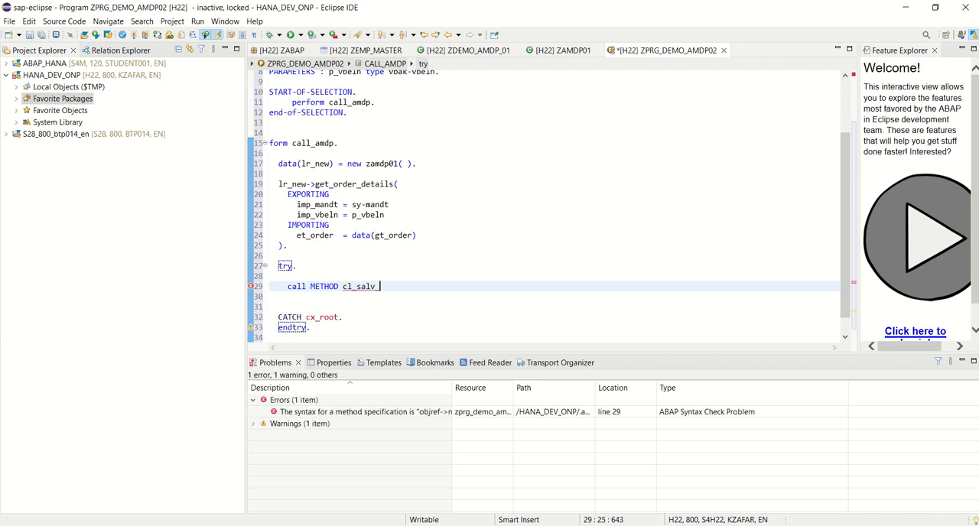
{"action": "type", "text": "_table-"}
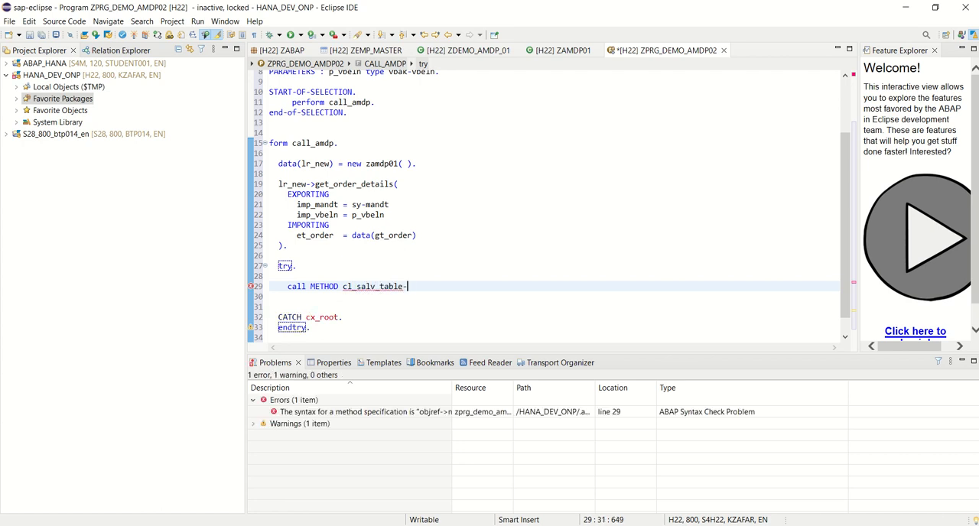
{"action": "type", "text": ">"}
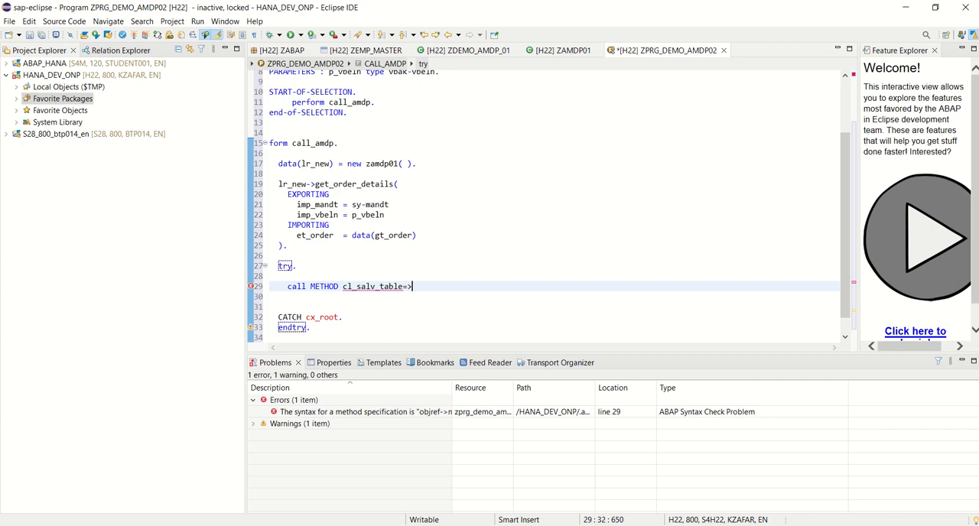
{"action": "type", "text": "factory"}
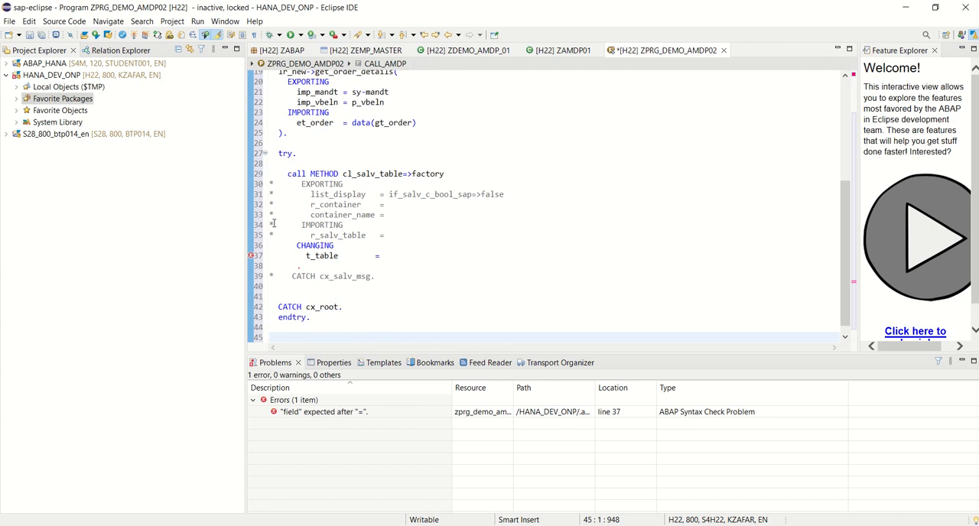
Step: Set r_salv_table = data(lr_salv) and t_table = gt_order in the factory call
{"action": "left_click", "coordinate": [279, 236]}
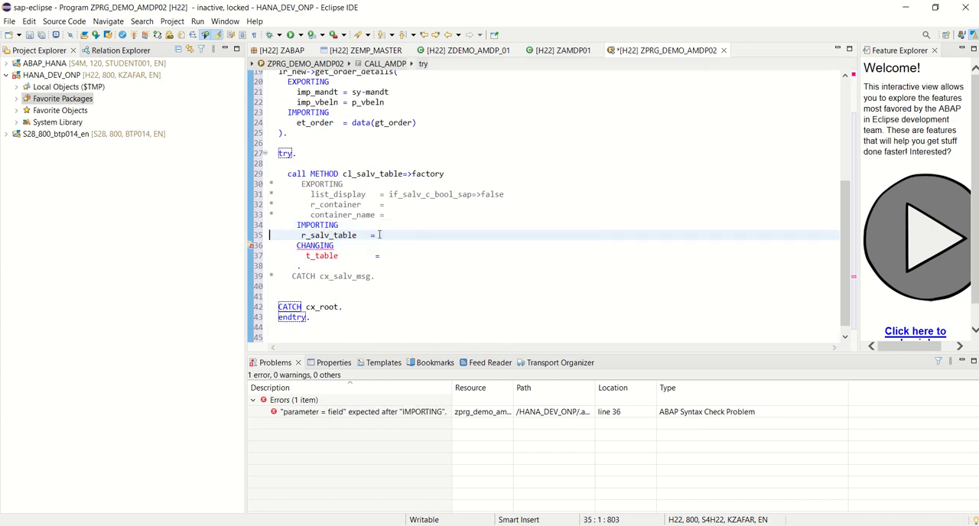
{"action": "type", "text": "data()"}
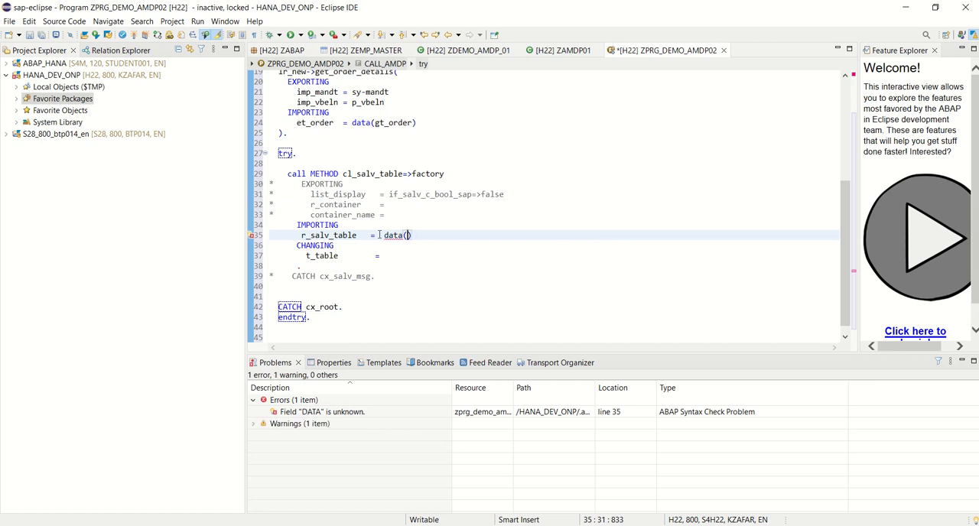
{"action": "type", "text": "lr"}
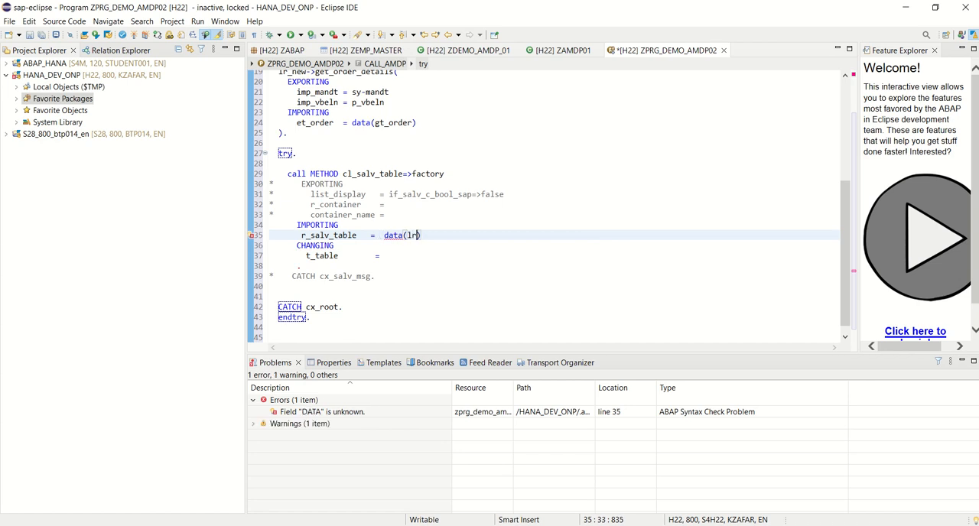
{"action": "type", "text": "_salv"}
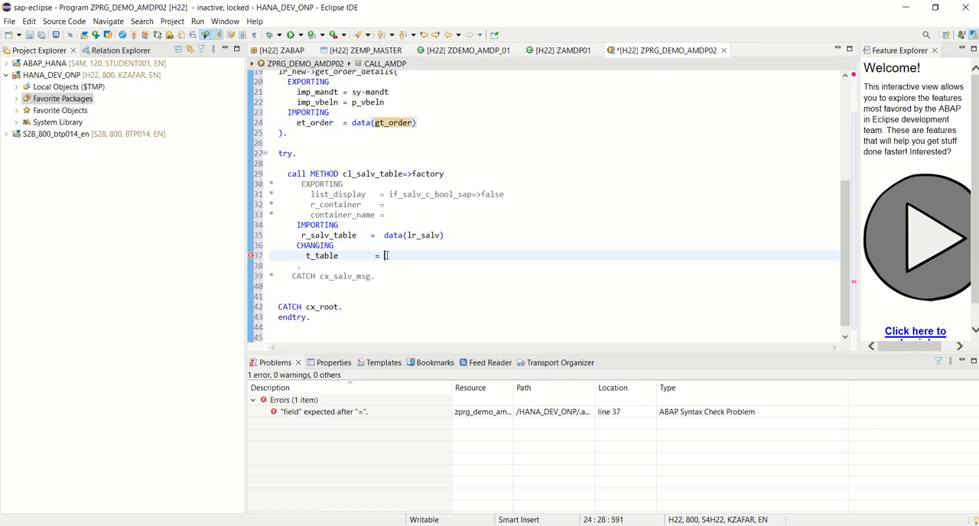
{"action": "type", "text": "gt_order"}
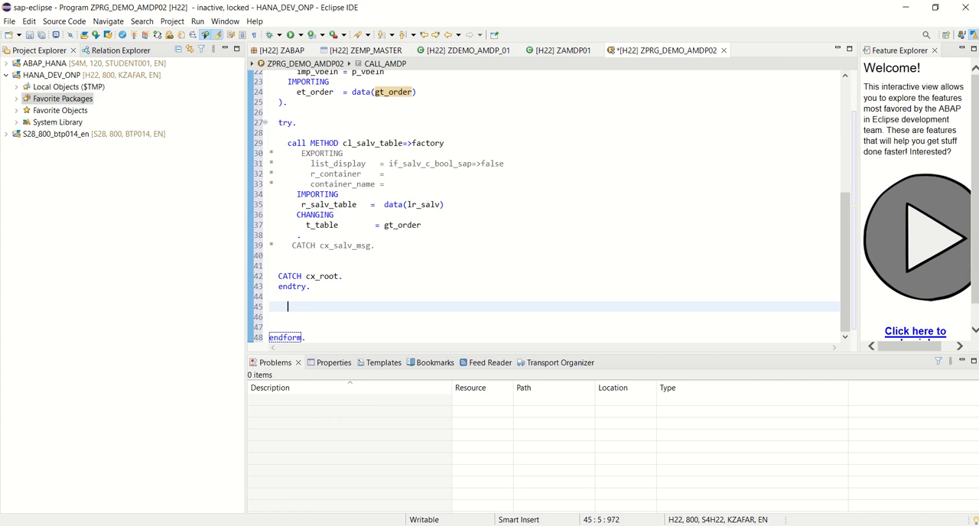
Step: Add lr_salv->display( ) after ENDTRY, correcting the mistyped method name
{"action": "type", "text": "lr_slav"}
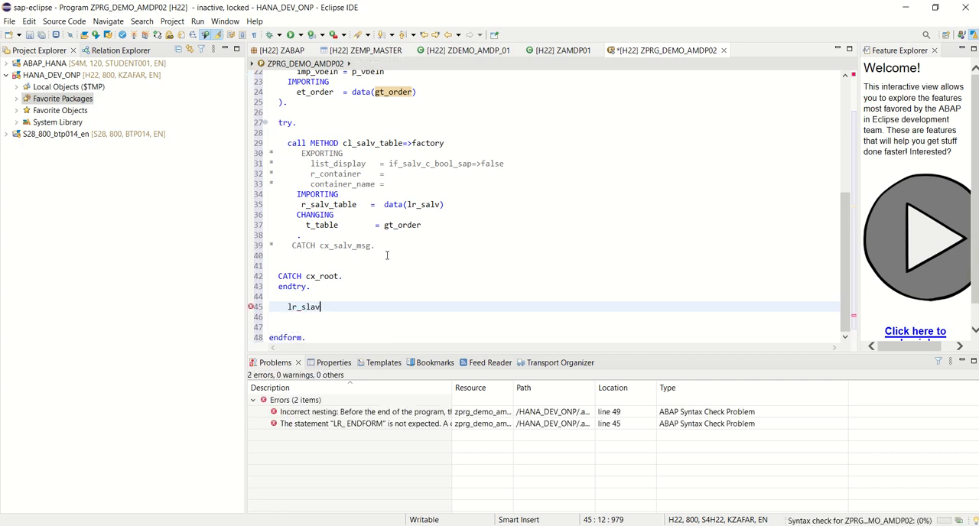
{"action": "type", "text": "-"}
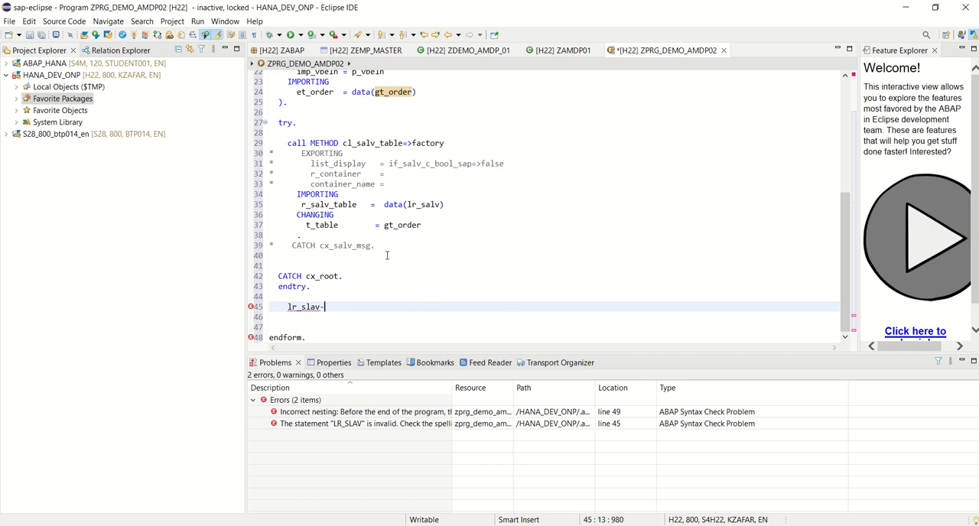
{"action": "type", "text": ">display"}
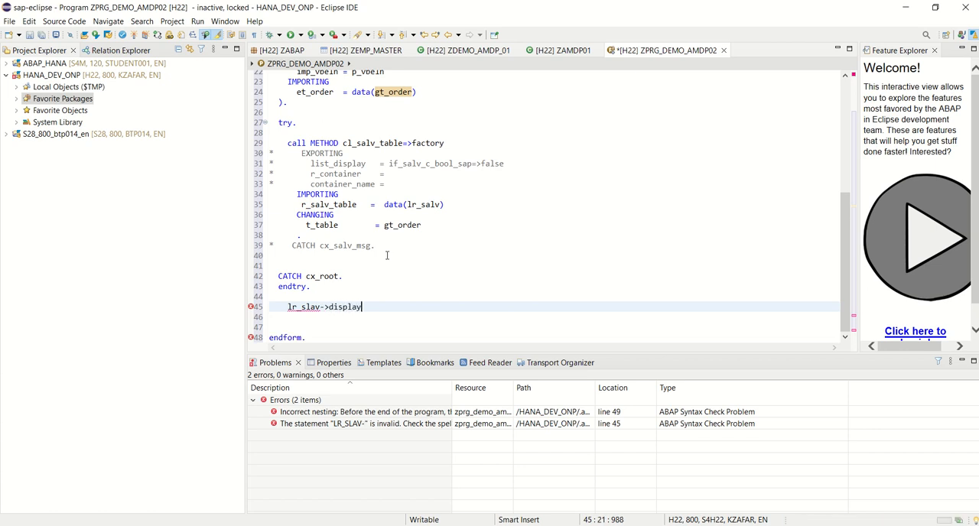
{"action": "key", "text": "BackSpace"}
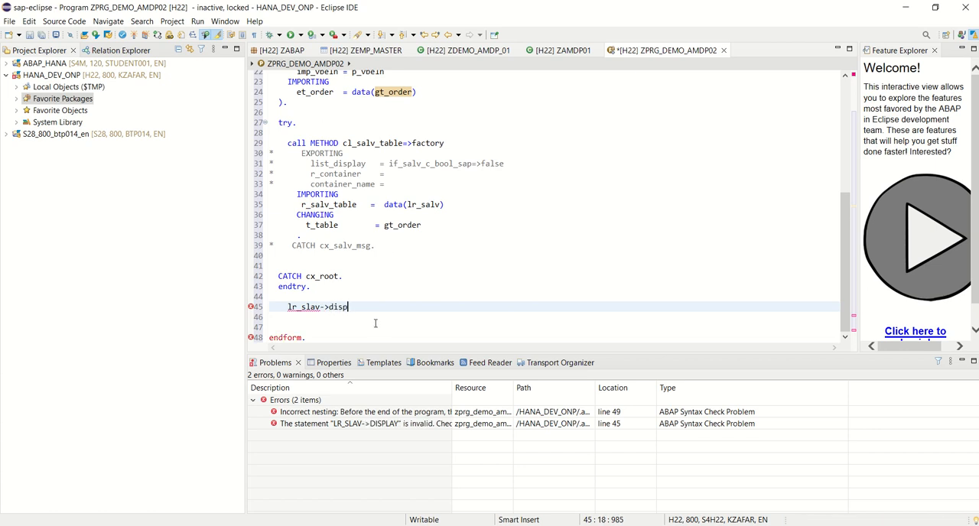
{"action": "key", "text": "BackSpace"}
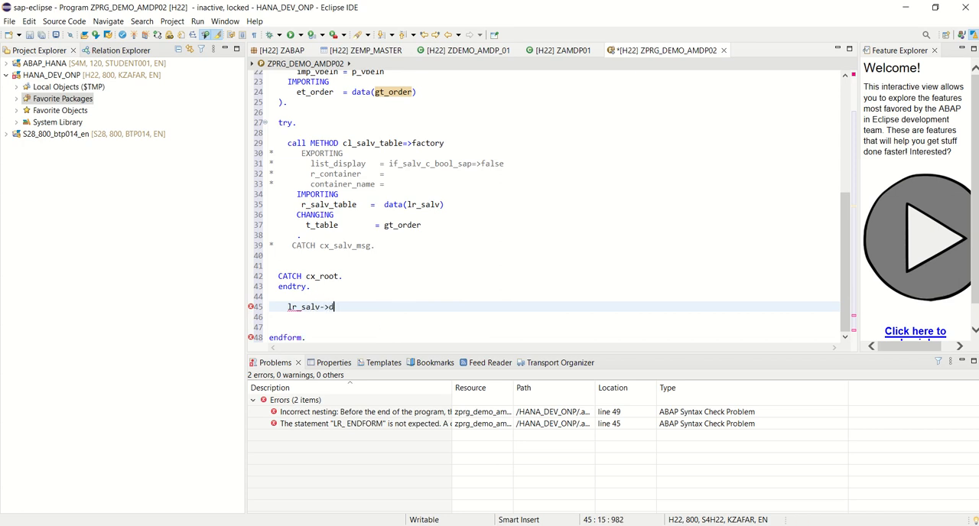
{"action": "type", "text": "isplay"}
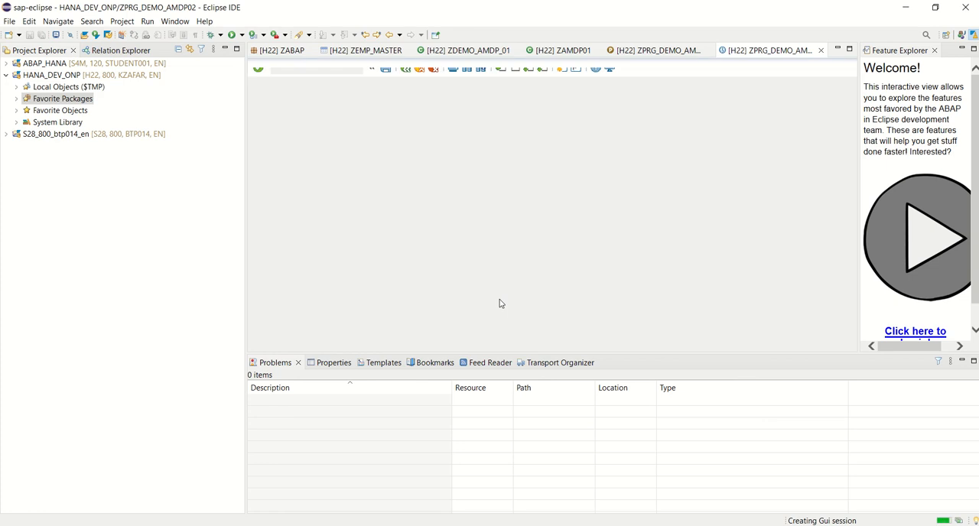
{"action": "mouse_move", "coordinate": [406, 71]}
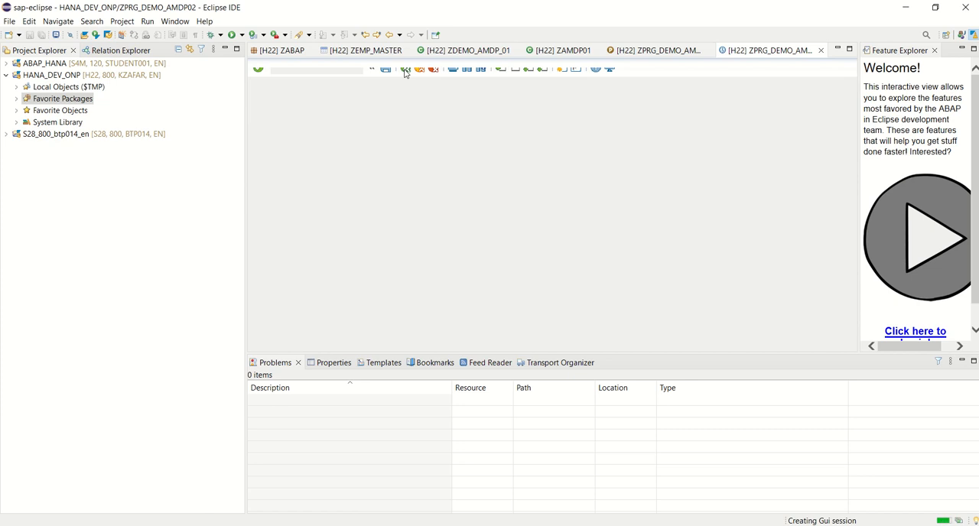
{"action": "mouse_move", "coordinate": [670, 59]}
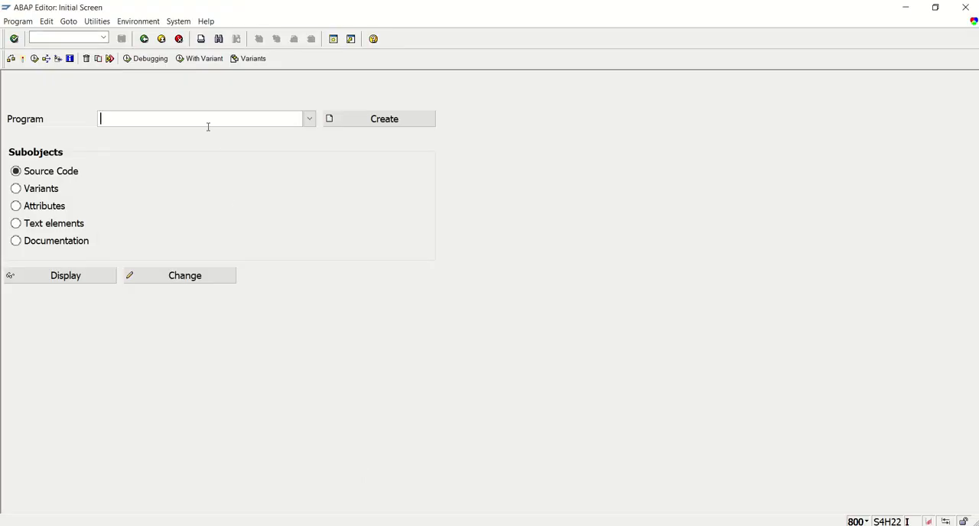
Step: Enter zprg_demo in SE38 and choose ZPRG_DEMO_AMDP02 from the suggestions
{"action": "type", "text": "Z"}
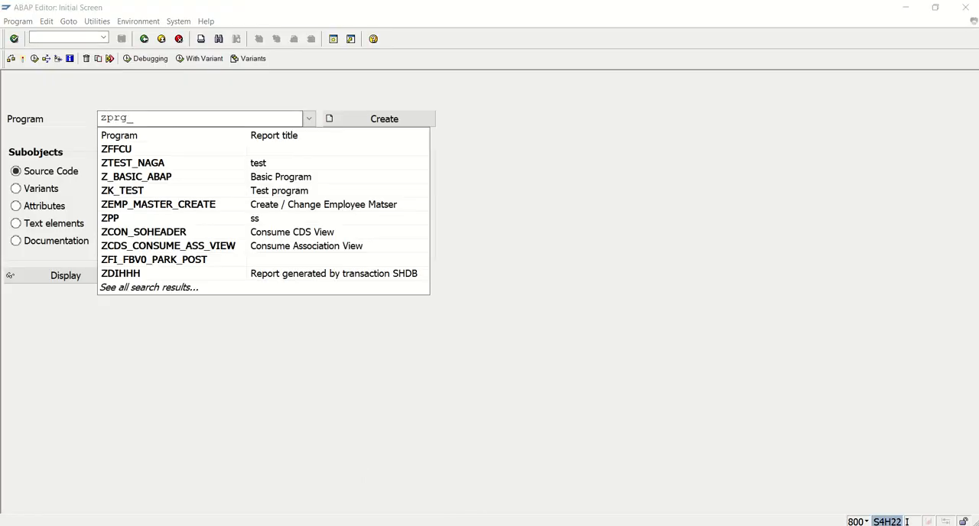
{"action": "type", "text": "_demo"}
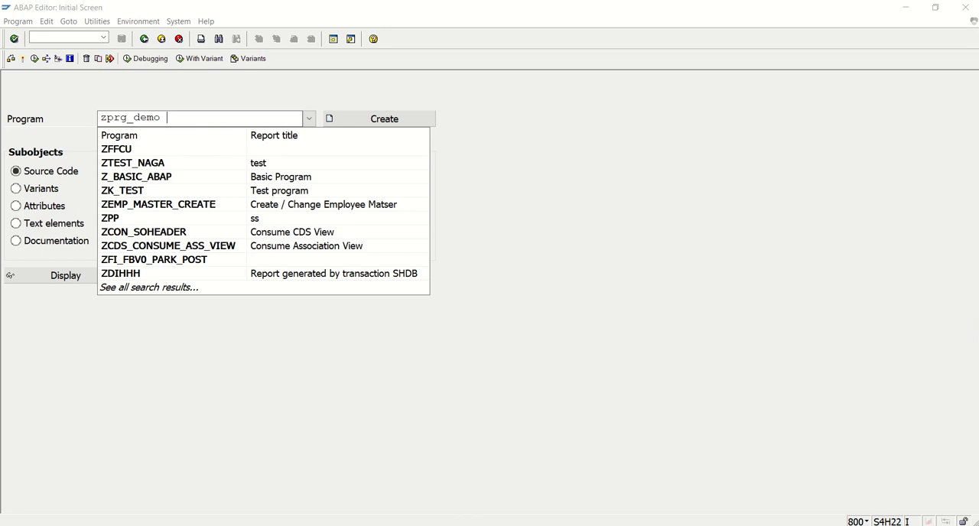
{"action": "type", "text": "zprg_demo"}
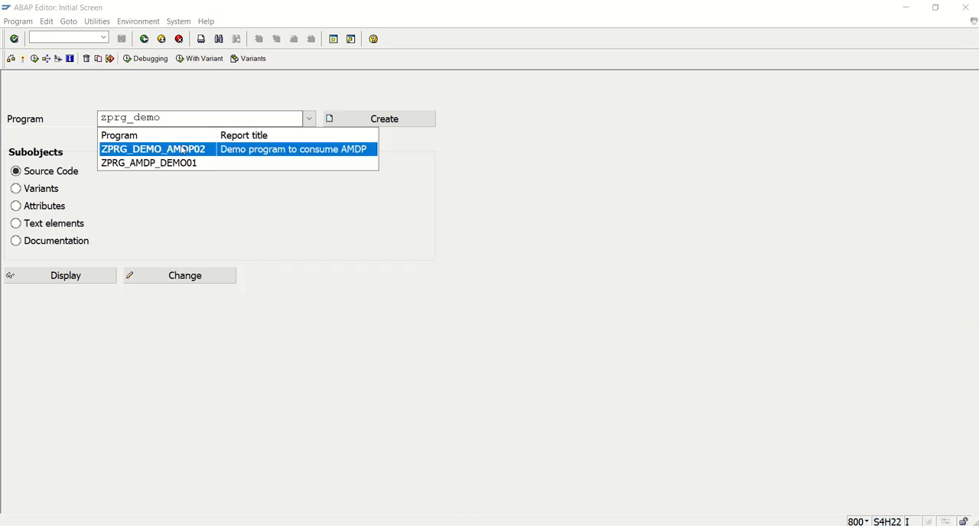
{"action": "double_click", "coordinate": [153, 150]}
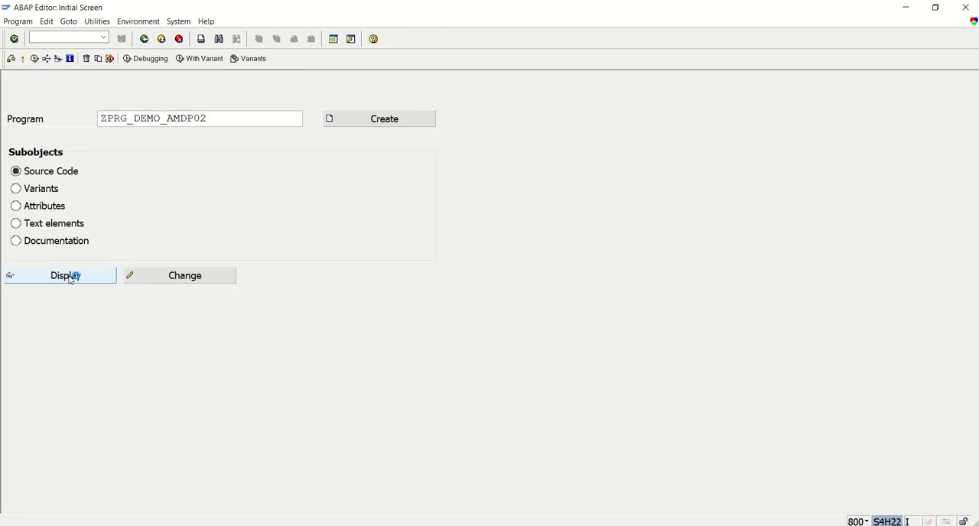
Step: Display the active source of ZPRG_DEMO_AMDP02 and scroll to the call_amdp form
{"action": "left_click", "coordinate": [64, 275]}
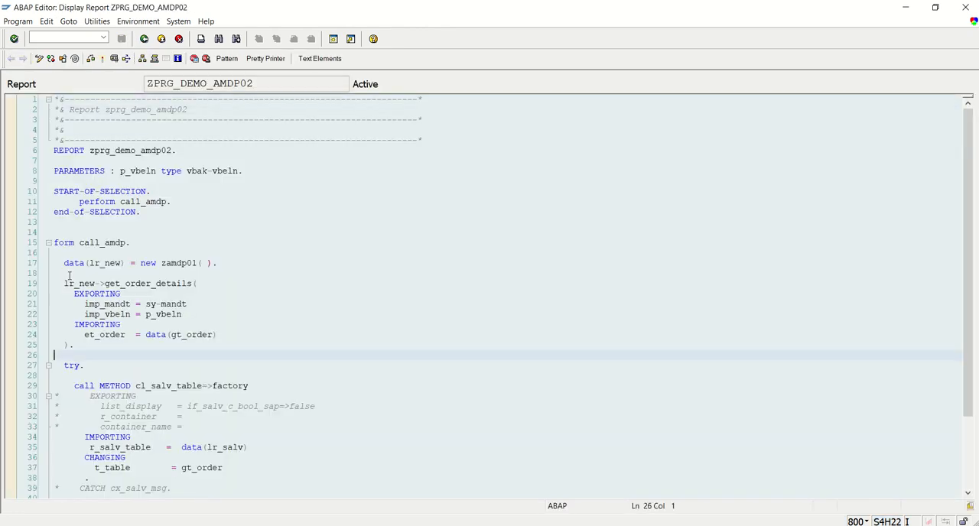
{"action": "scroll", "scroll_direction": "down", "scroll_amount": 3}
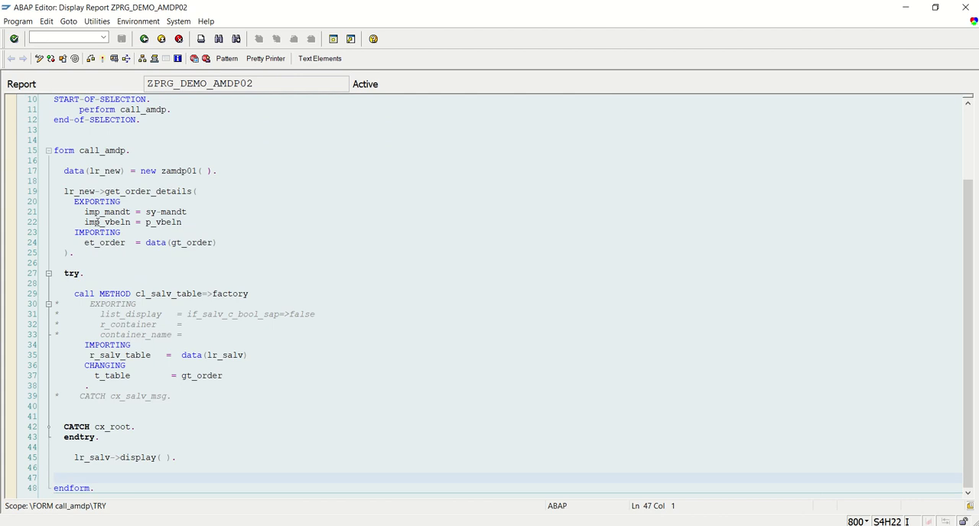
{"action": "left_click", "coordinate": [217, 172]}
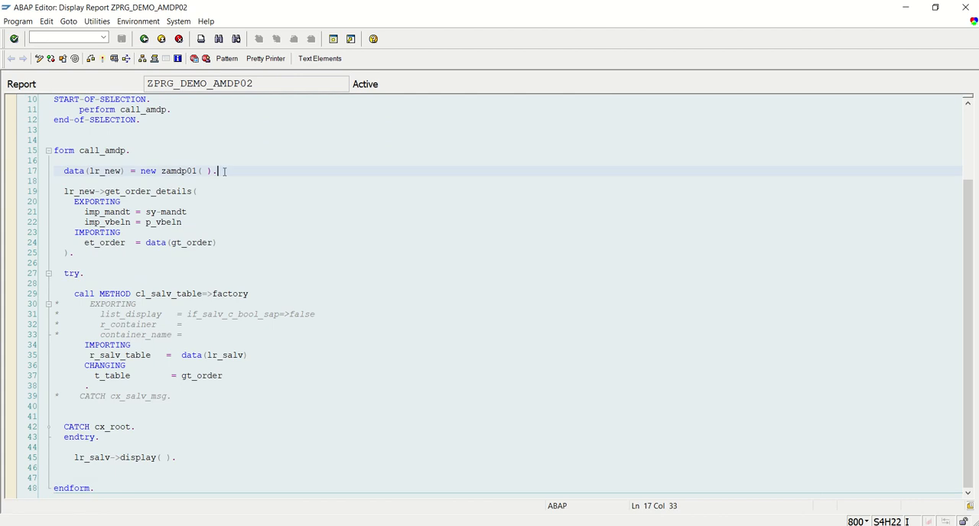
{"action": "left_click", "coordinate": [213, 355]}
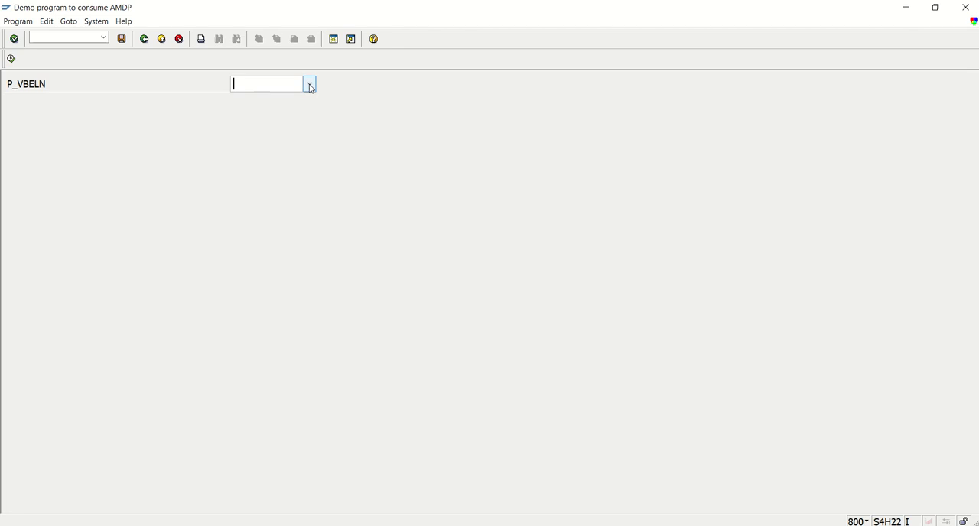
{"action": "left_click", "coordinate": [309, 85]}
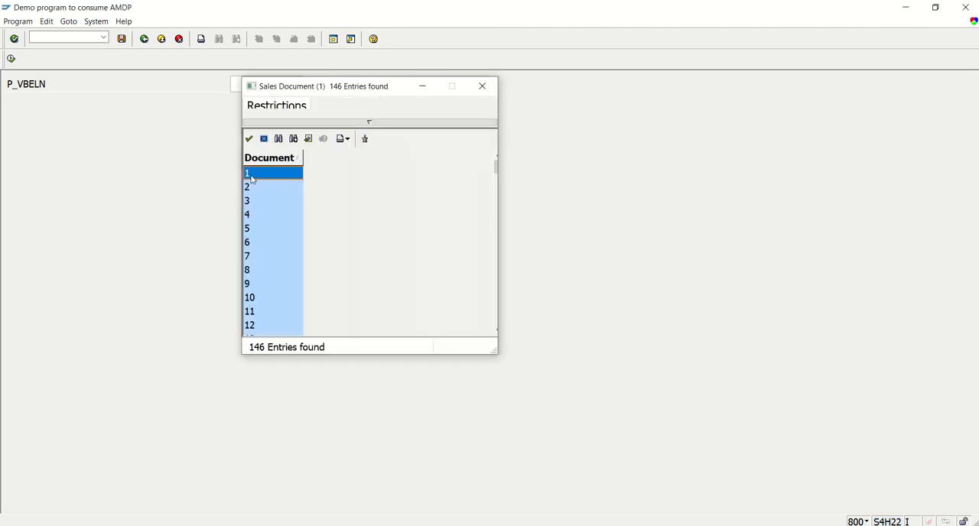
{"action": "double_click", "coordinate": [247, 173]}
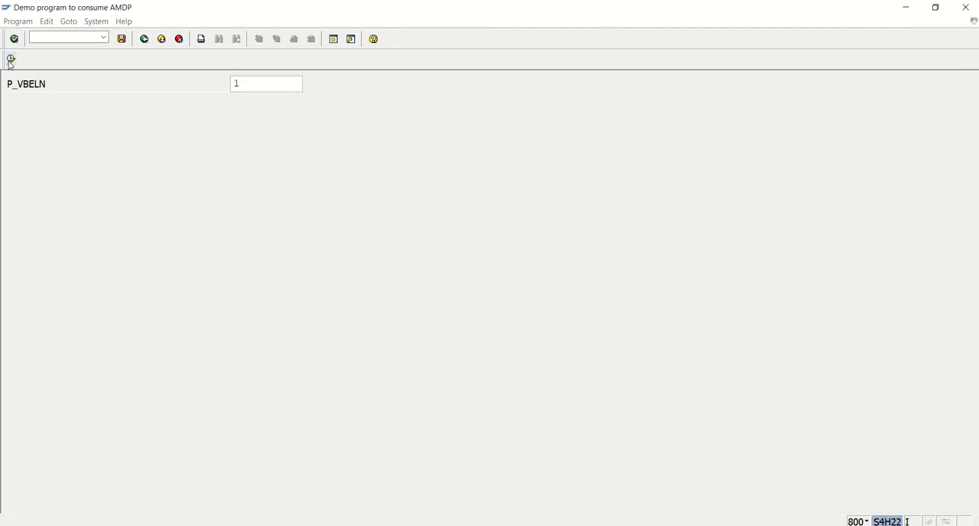
{"action": "left_click", "coordinate": [14, 38]}
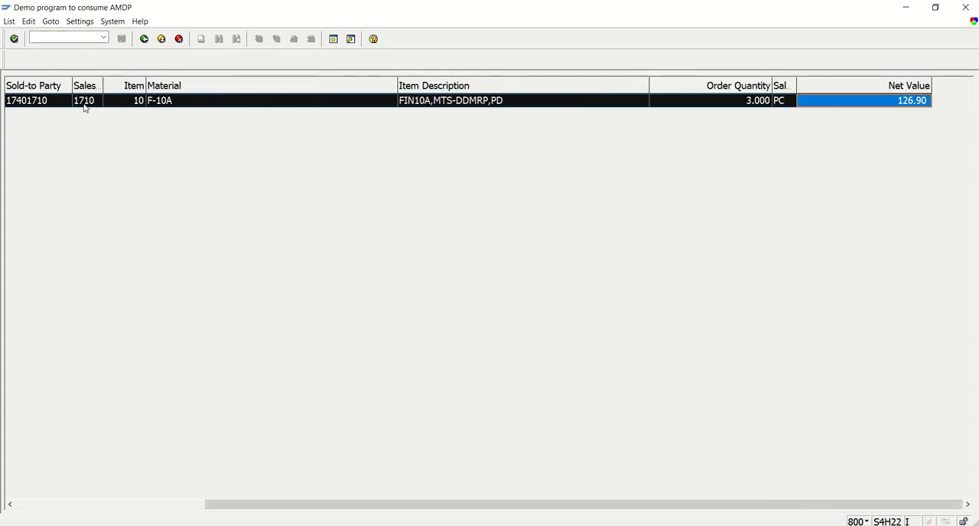
{"action": "mouse_move", "coordinate": [737, 91]}
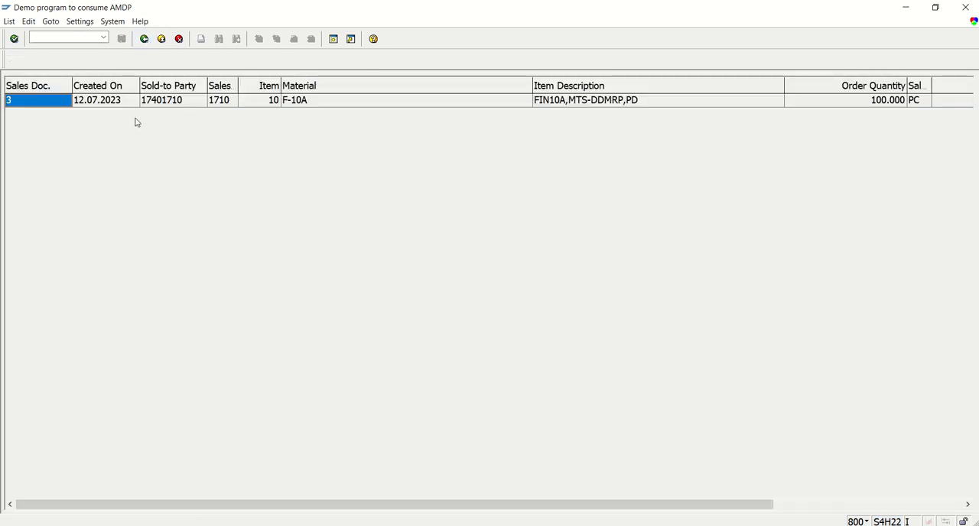
{"action": "left_click", "coordinate": [294, 101]}
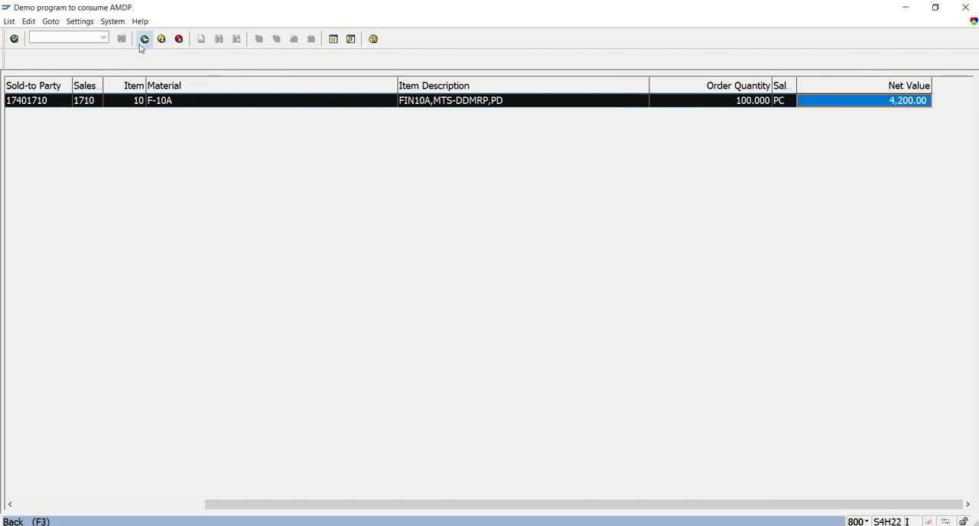
{"action": "left_click", "coordinate": [144, 38]}
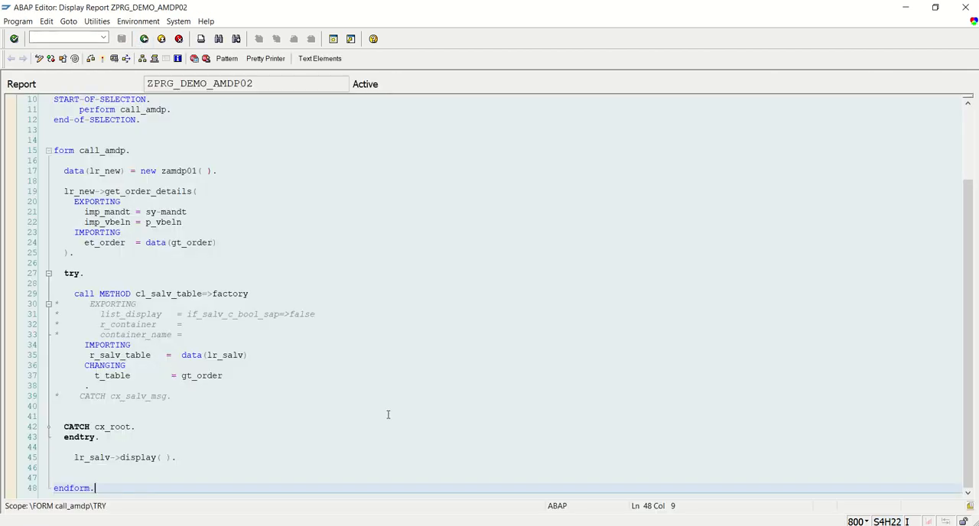